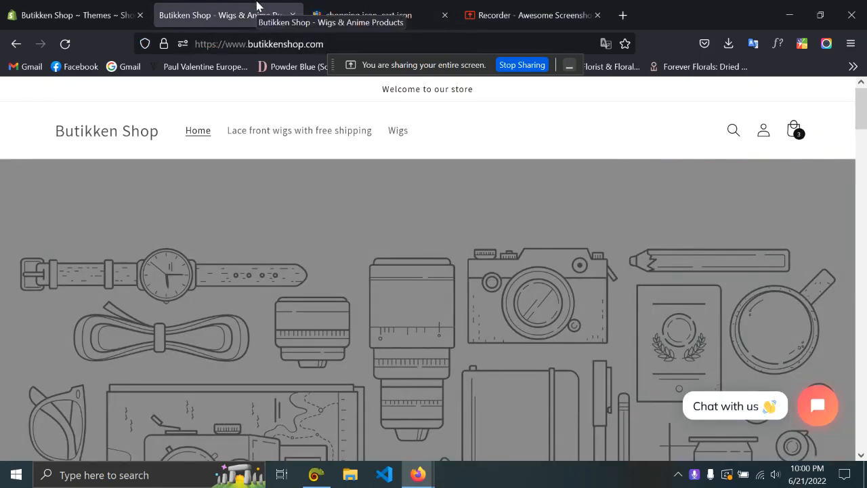
{"action": "mouse_move", "coordinate": [395, 199]}
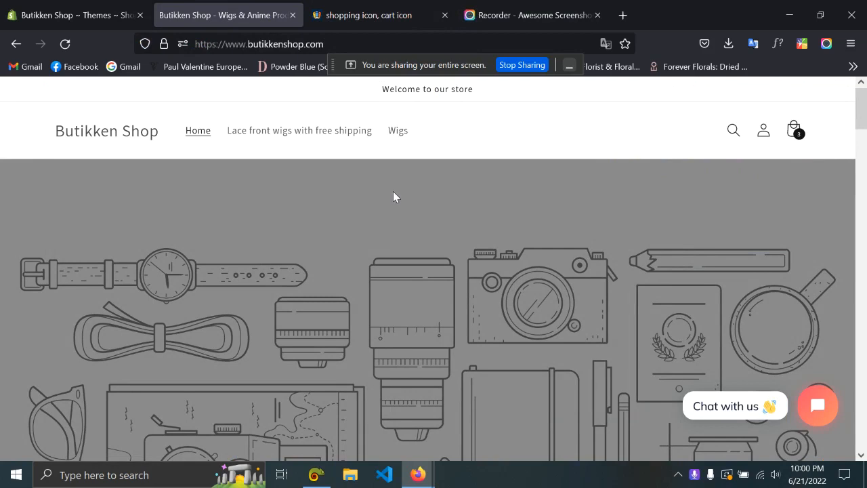
{"action": "mouse_move", "coordinate": [723, 226]}
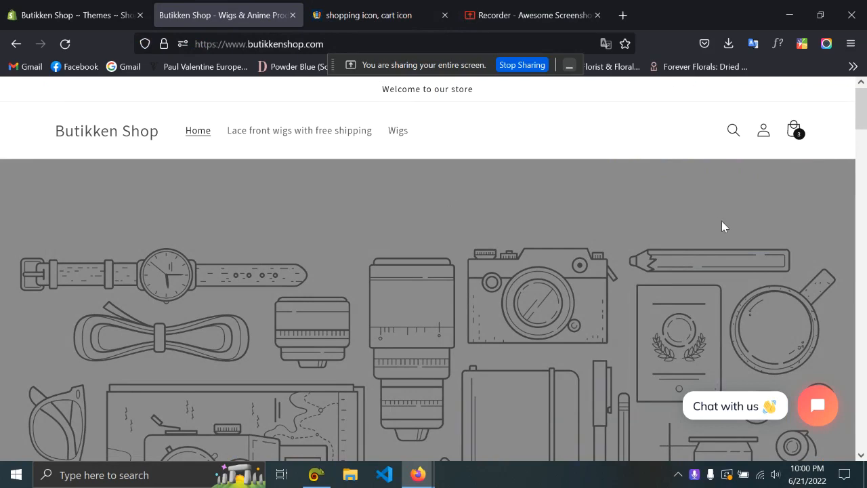
{"action": "mouse_move", "coordinate": [826, 219]}
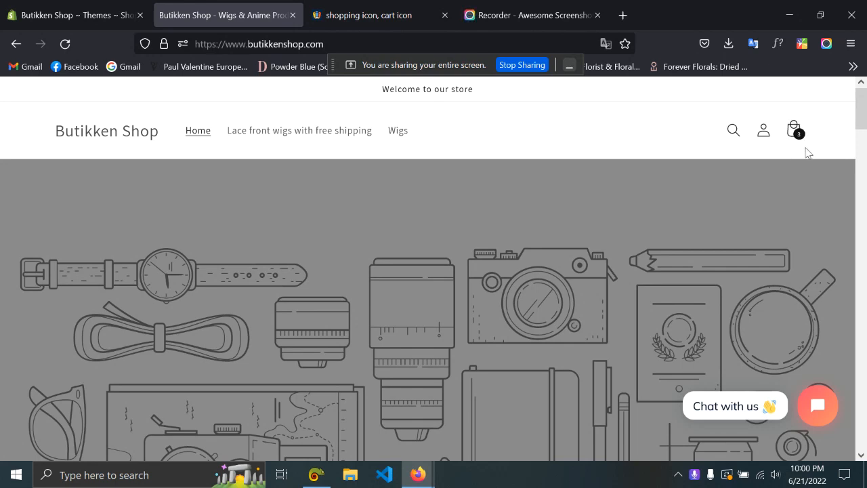
{"action": "mouse_move", "coordinate": [797, 122]}
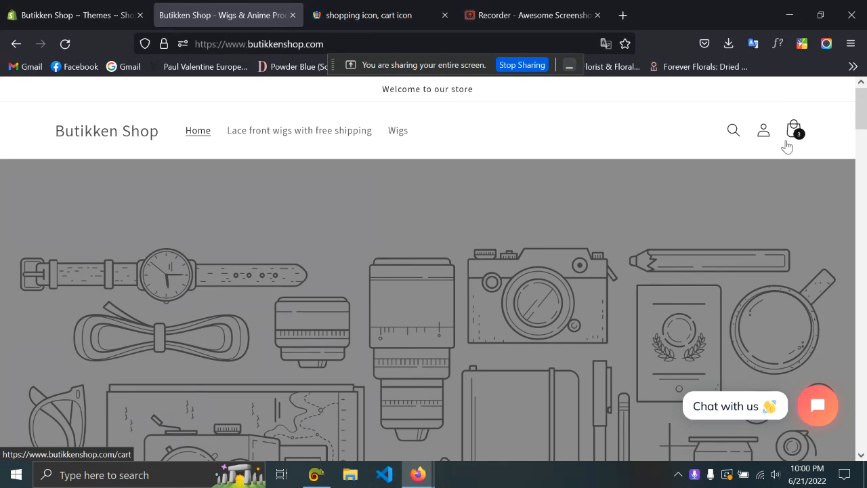
{"action": "mouse_move", "coordinate": [794, 142]}
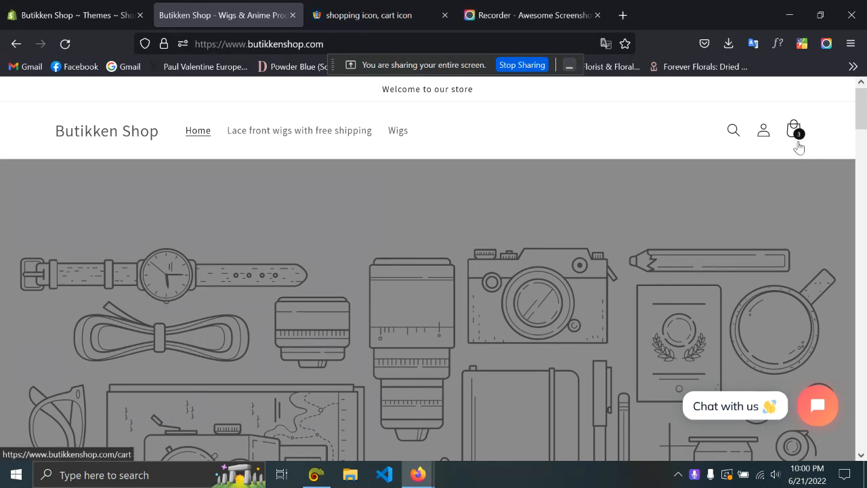
Remove the wig from the cart so the header icon shows no item count
{"action": "left_click", "coordinate": [793, 130]}
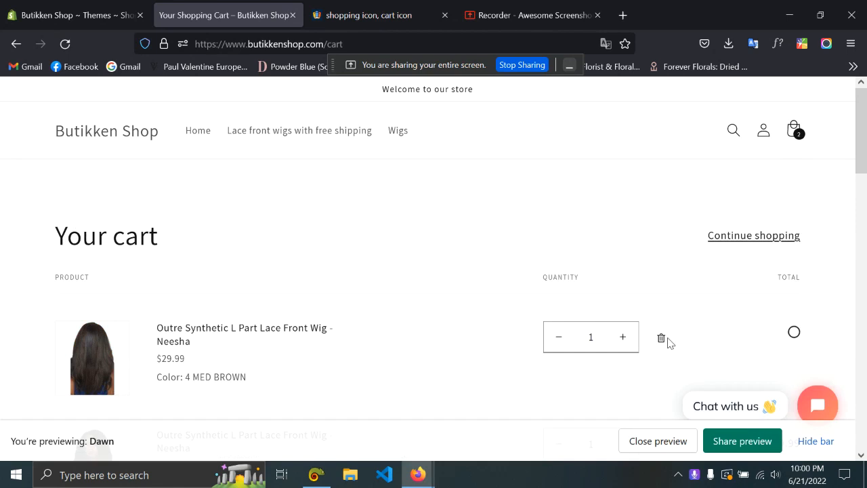
{"action": "left_click", "coordinate": [661, 336]}
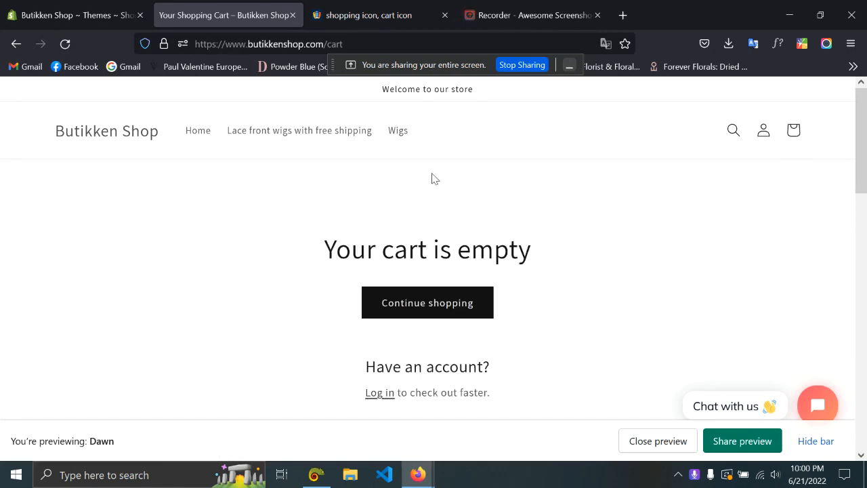
From the theme library, choose Edit code on the Dawn theme's Actions menu
{"action": "left_click", "coordinate": [74, 15]}
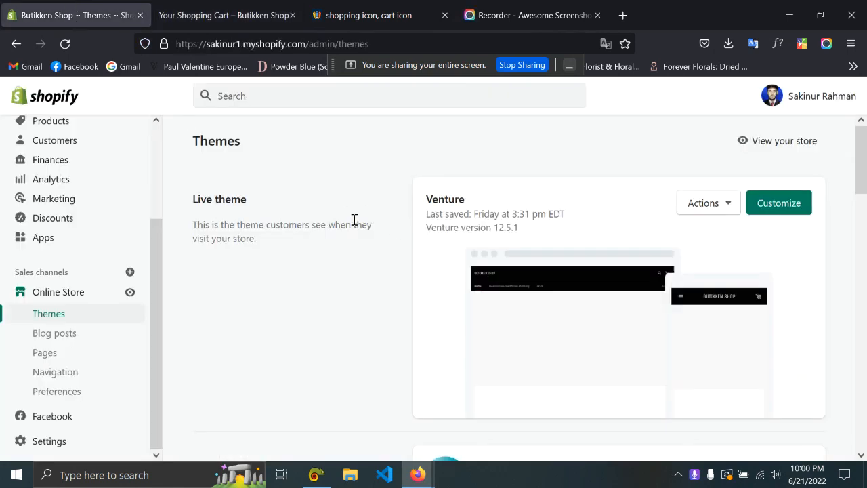
{"action": "scroll", "scroll_direction": "down", "scroll_amount": 3}
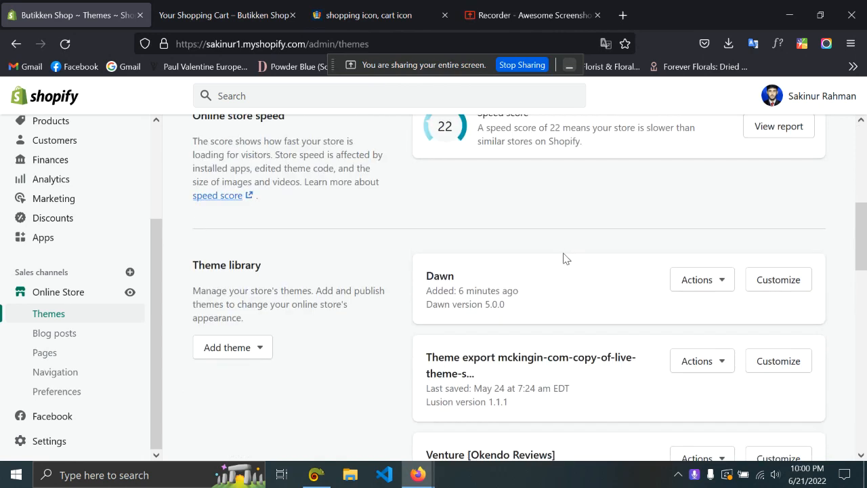
{"action": "key", "text": "ctrl+minus"}
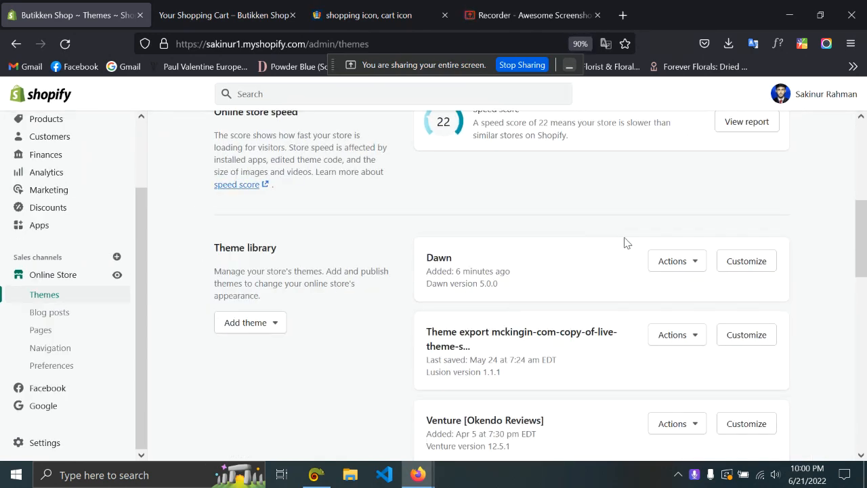
{"action": "double_click", "coordinate": [467, 271]}
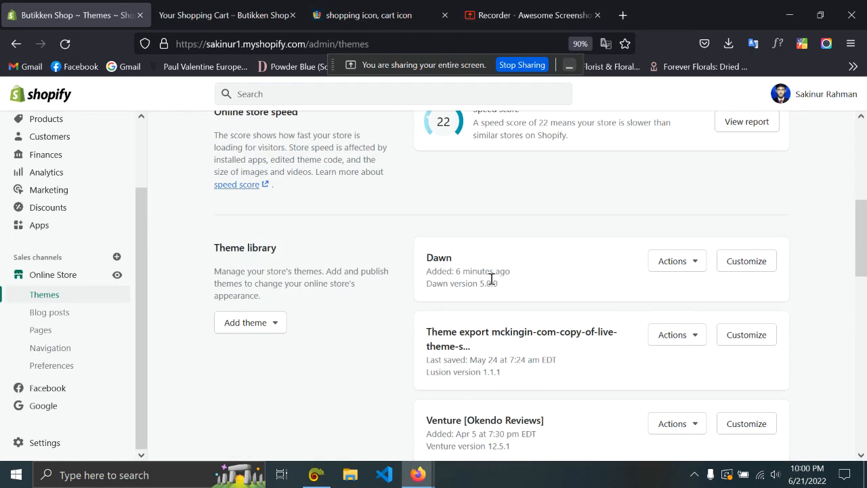
{"action": "left_click", "coordinate": [672, 260]}
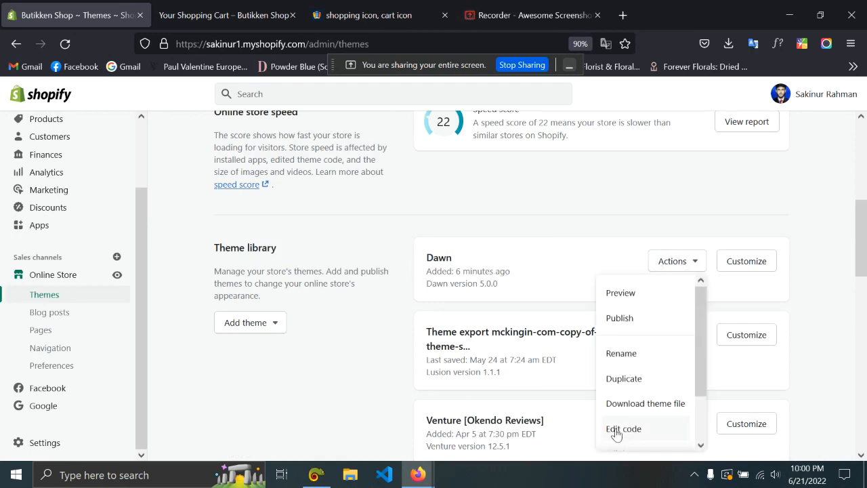
{"action": "left_click", "coordinate": [623, 428]}
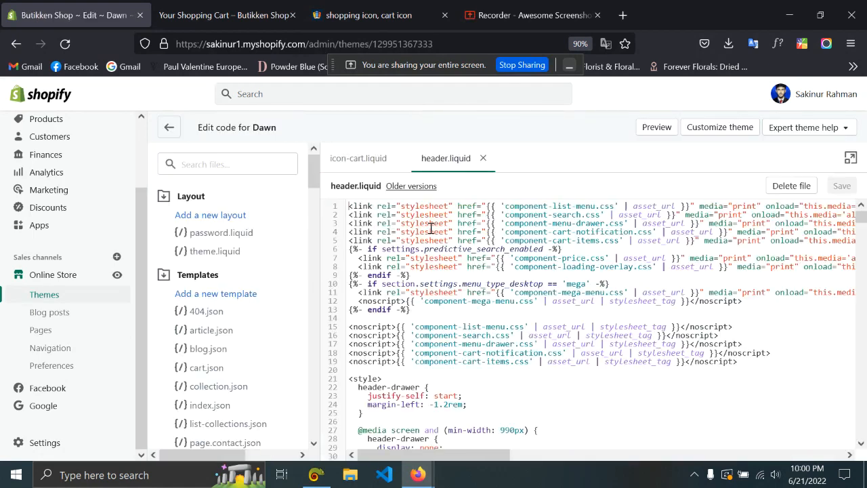
Search the theme files for 'icon-ca' and load the icon-cart.liquid snippet
{"action": "left_click", "coordinate": [482, 157]}
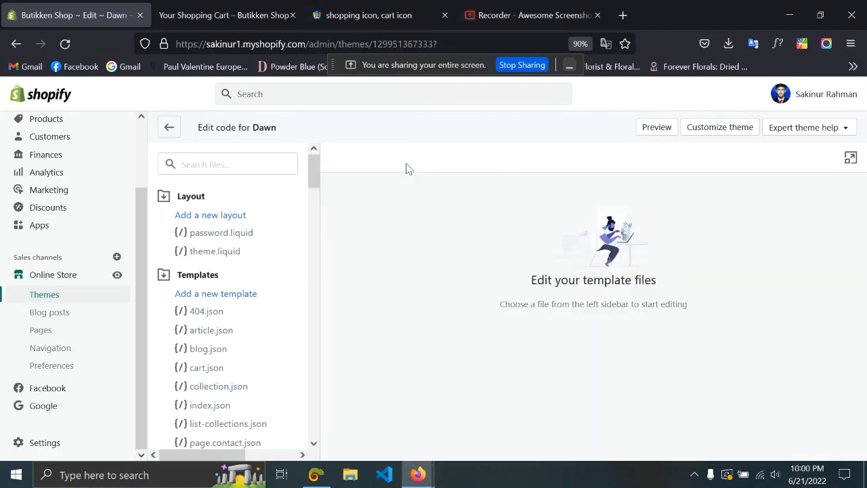
{"action": "left_click", "coordinate": [227, 164]}
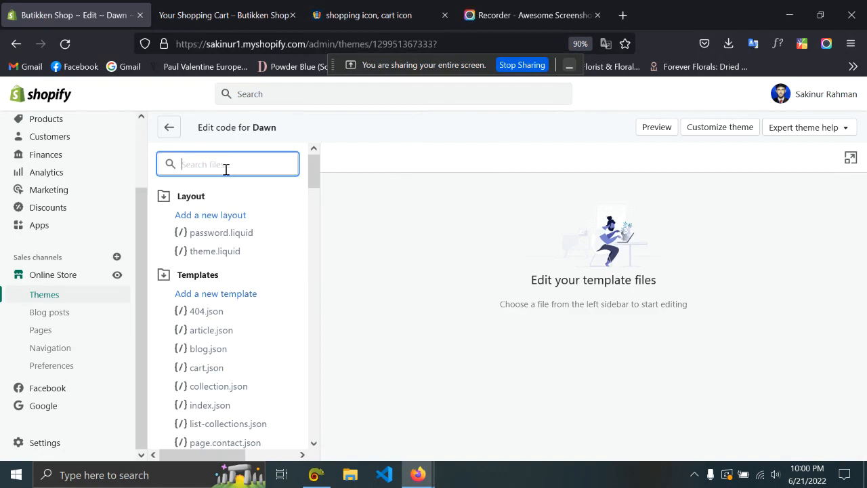
{"action": "type", "text": "icon"}
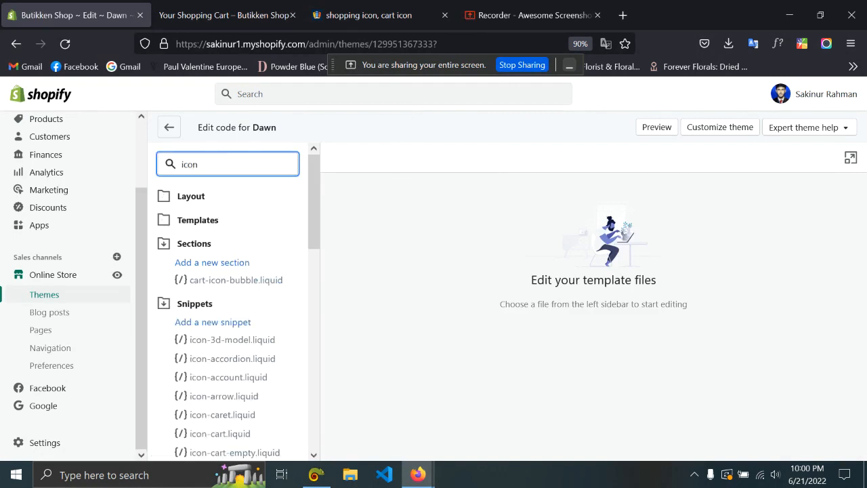
{"action": "type", "text": "-"}
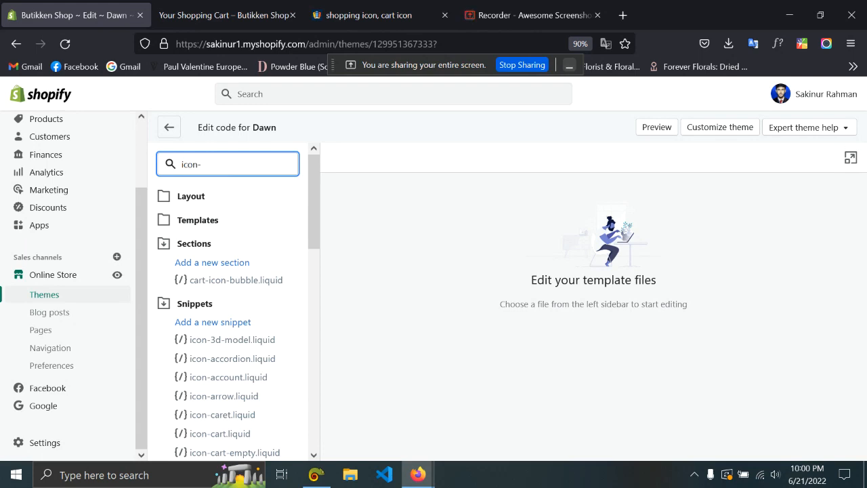
{"action": "type", "text": "ca"}
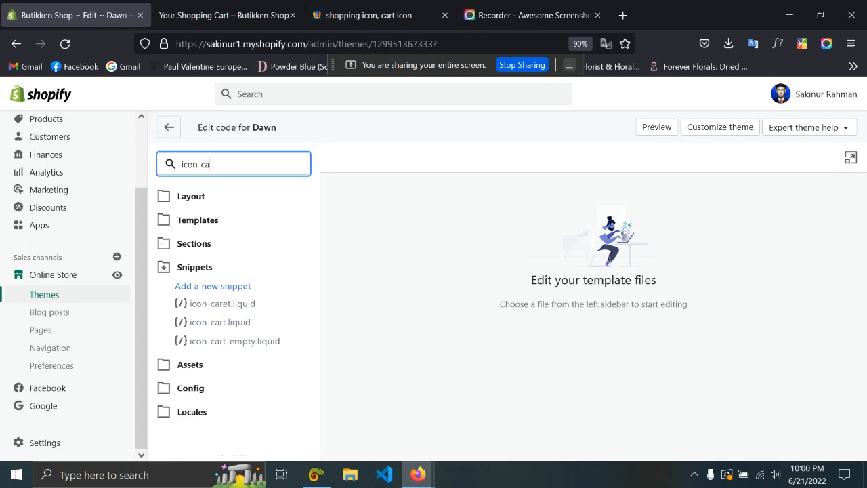
{"action": "mouse_move", "coordinate": [220, 322]}
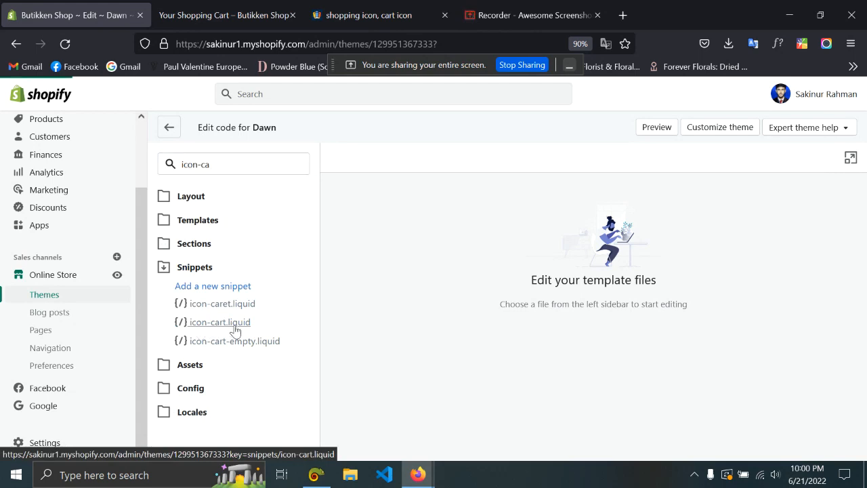
{"action": "left_click", "coordinate": [220, 321]}
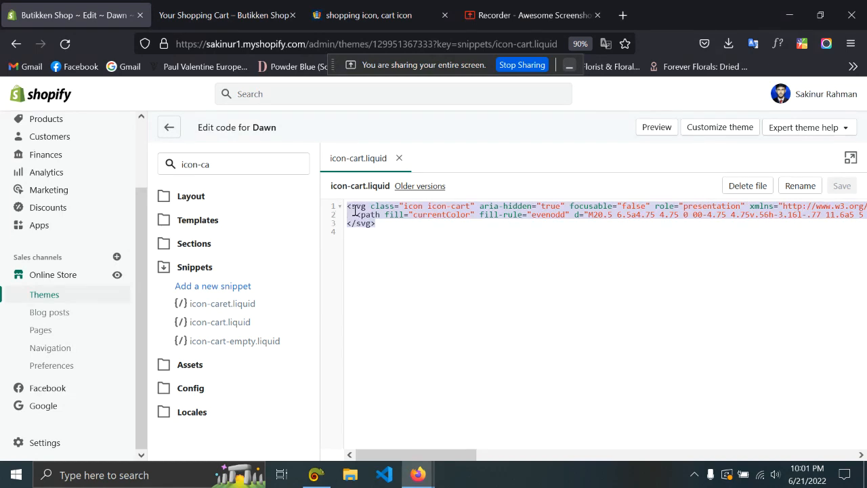
{"action": "left_click", "coordinate": [396, 224]}
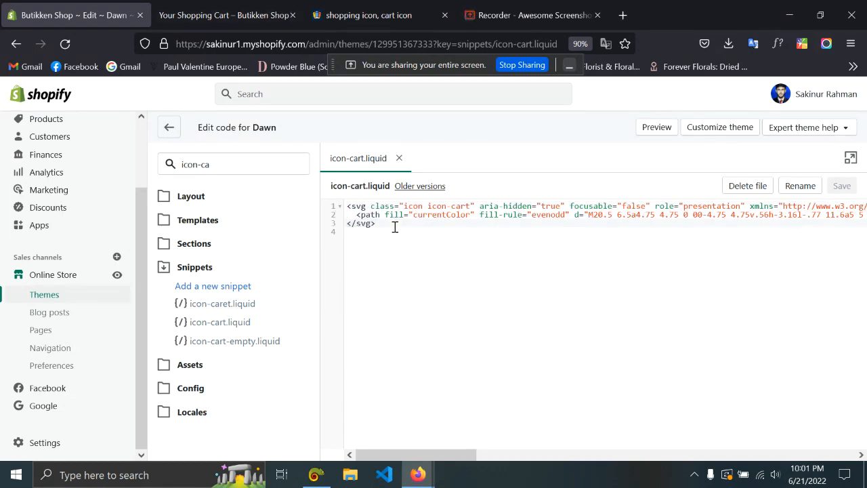
Return to the Your Shopping Cart tab and right-click near the header cart icon
{"action": "left_click", "coordinate": [224, 15]}
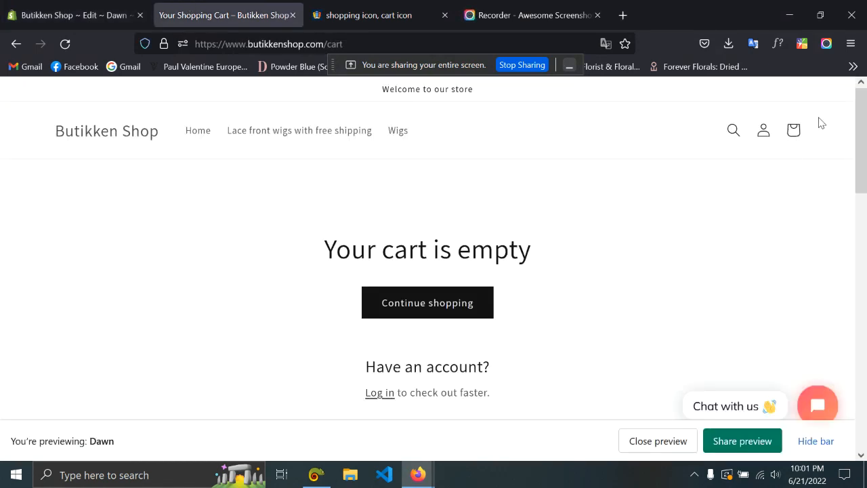
{"action": "mouse_move", "coordinate": [831, 146]}
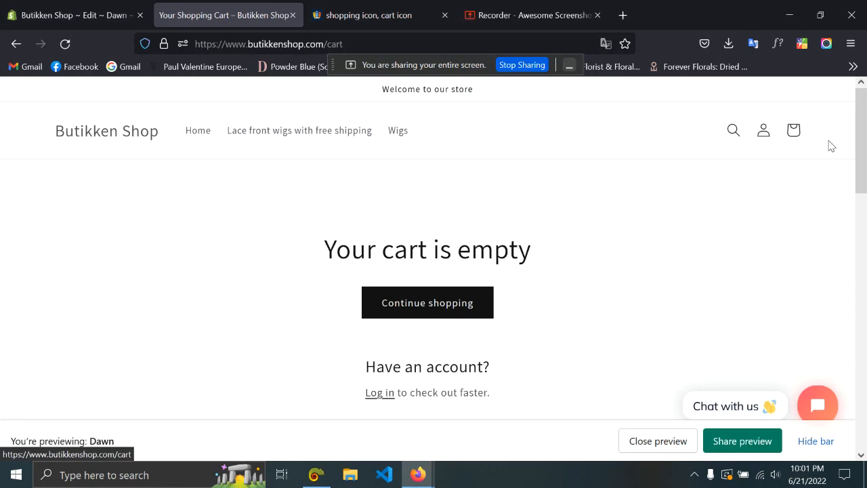
{"action": "right_click", "coordinate": [688, 295]}
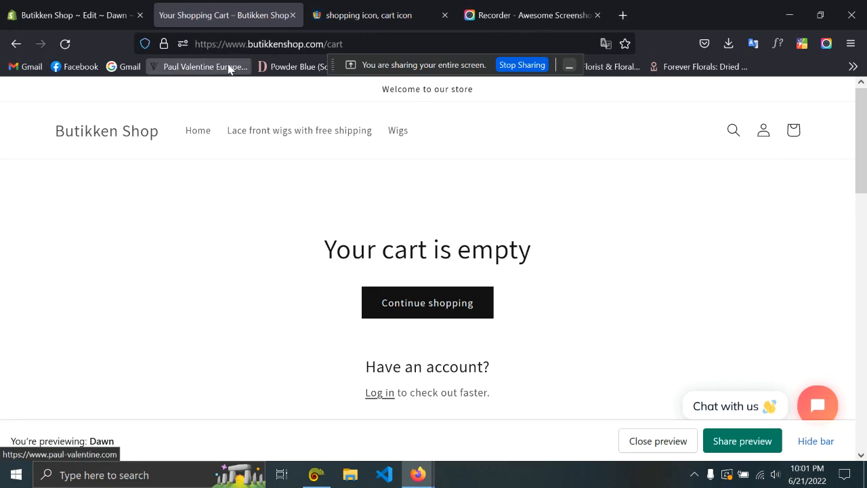
{"action": "mouse_move", "coordinate": [792, 130]}
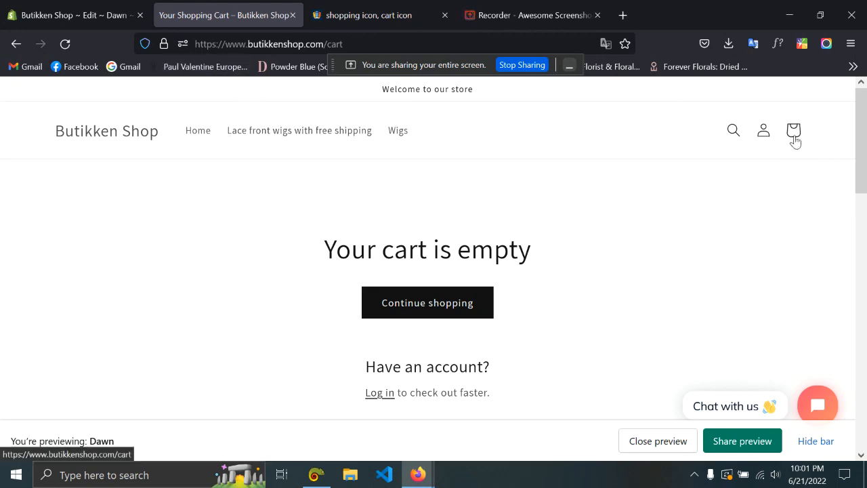
Search freeicons.io for 'shopping cart' icons
{"action": "left_click", "coordinate": [369, 15]}
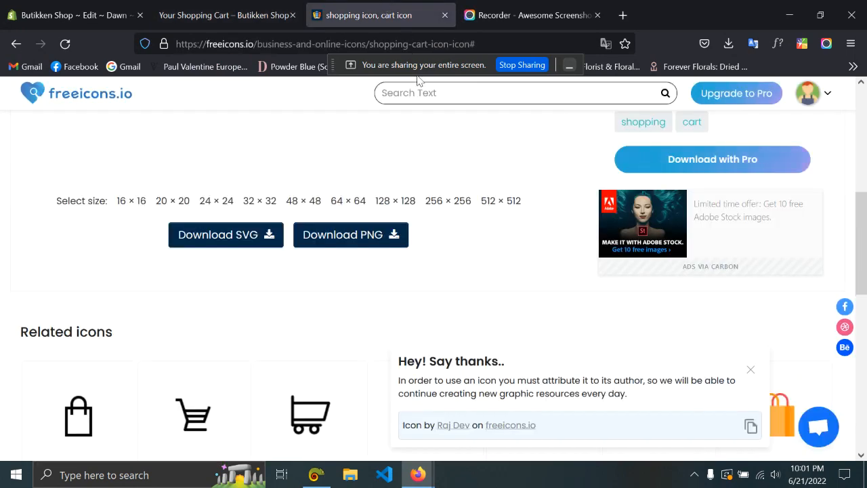
{"action": "scroll", "scroll_direction": "up", "scroll_amount": 3}
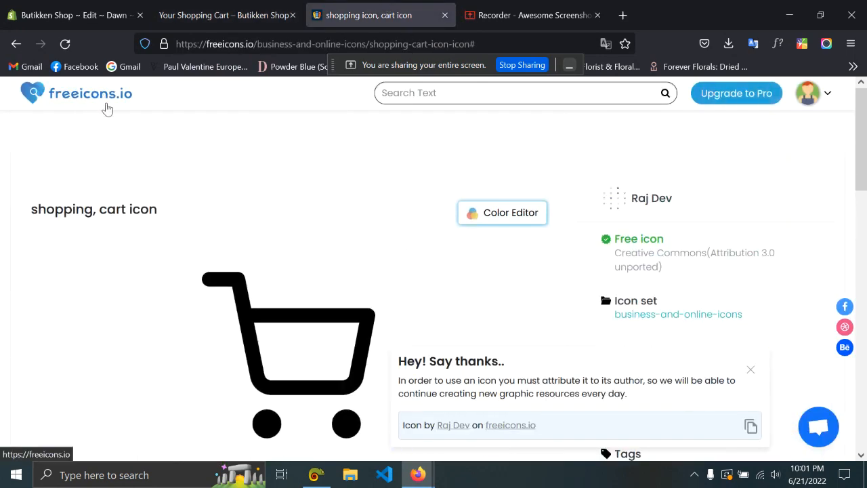
{"action": "mouse_move", "coordinate": [255, 139]}
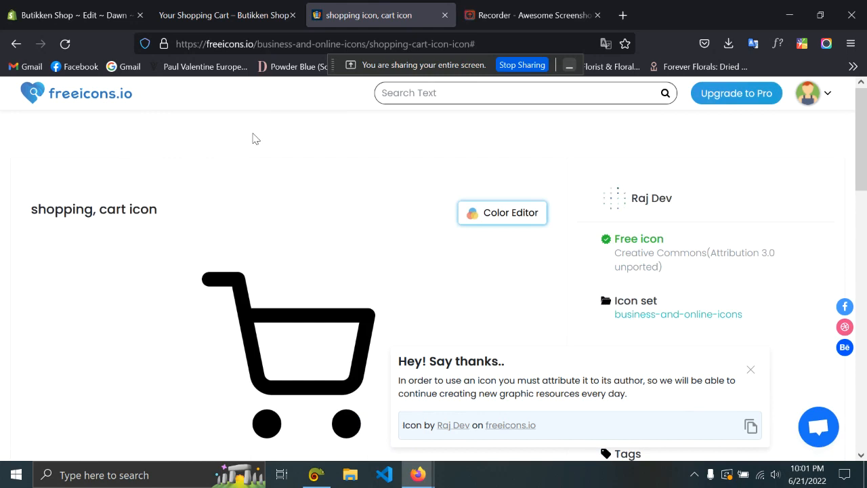
{"action": "left_click", "coordinate": [525, 92]}
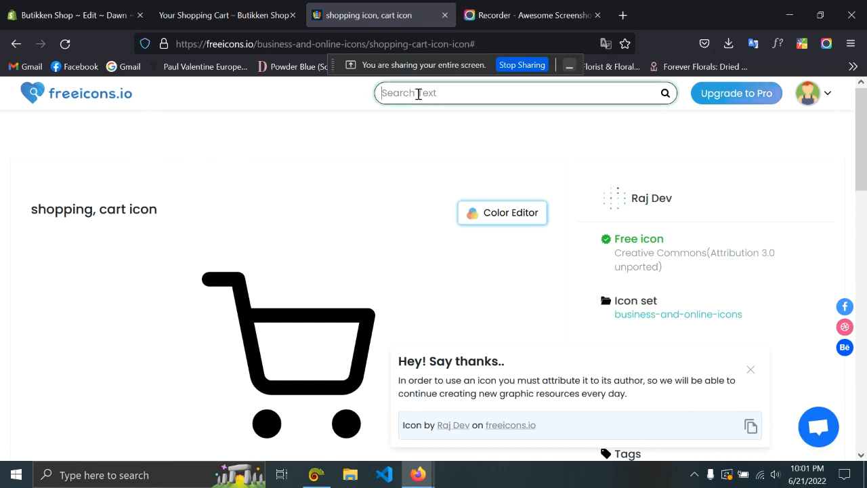
{"action": "type", "text": "shopping ca"}
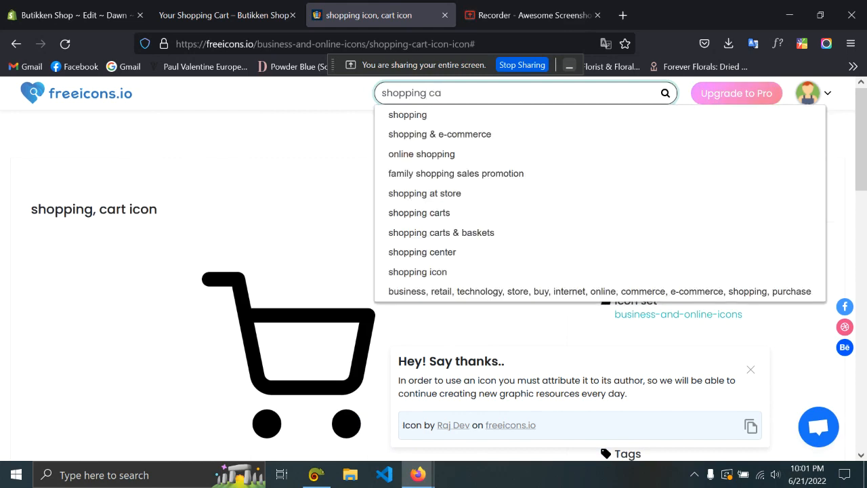
{"action": "type", "text": "rt"}
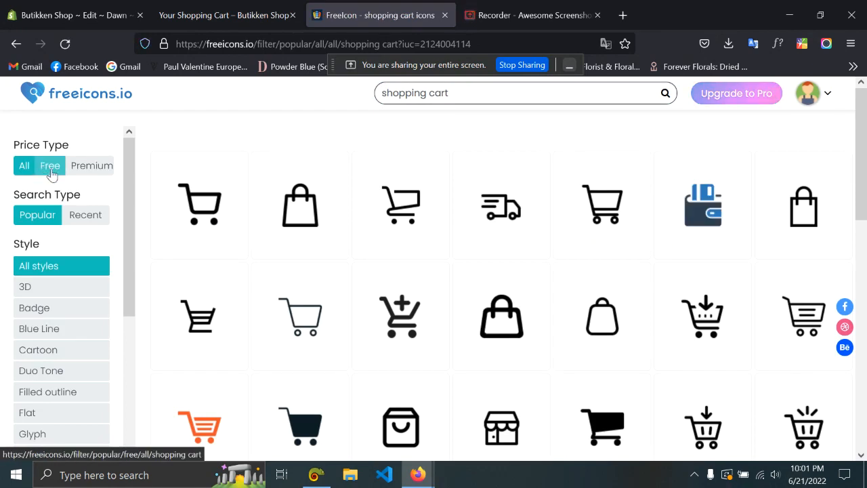
Filter to free icons and select the outline shopping bag icon
{"action": "left_click", "coordinate": [50, 165]}
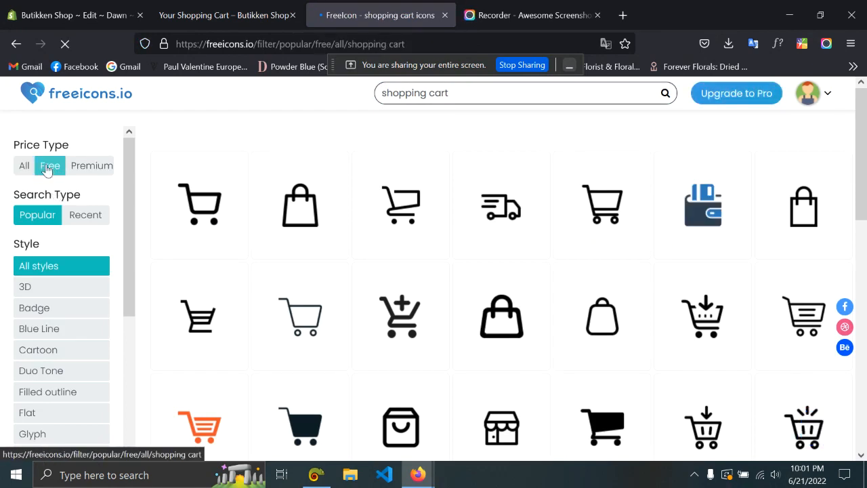
{"action": "scroll", "scroll_direction": "down", "scroll_amount": 3}
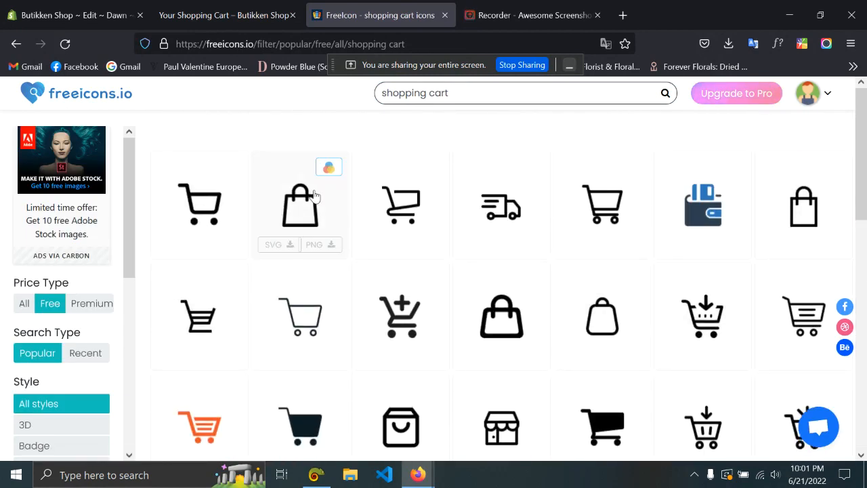
{"action": "mouse_move", "coordinate": [460, 325]}
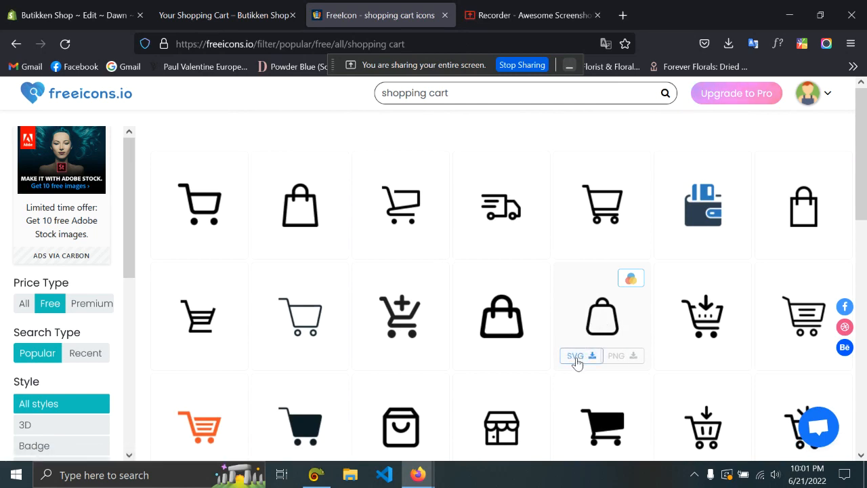
{"action": "left_click", "coordinate": [575, 355]}
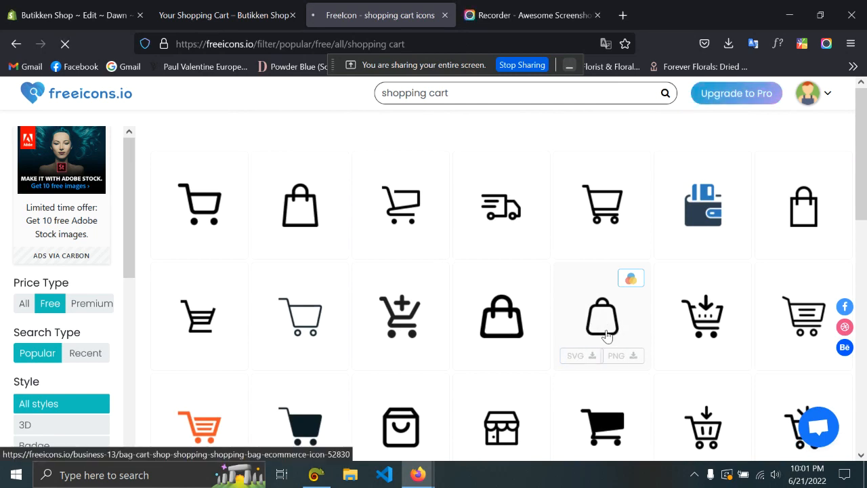
Download the outline shopping bag icon as SVG and show Firefox's downloads list
{"action": "left_click", "coordinate": [601, 317]}
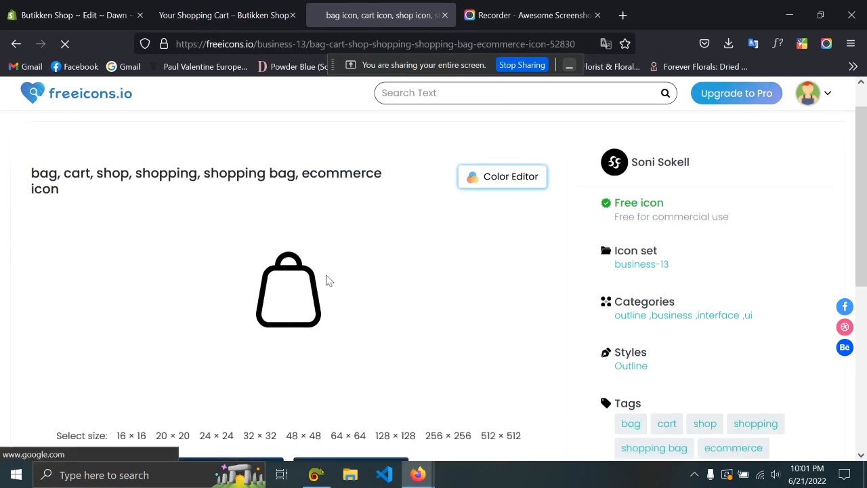
{"action": "scroll", "scroll_direction": "down", "scroll_amount": 3}
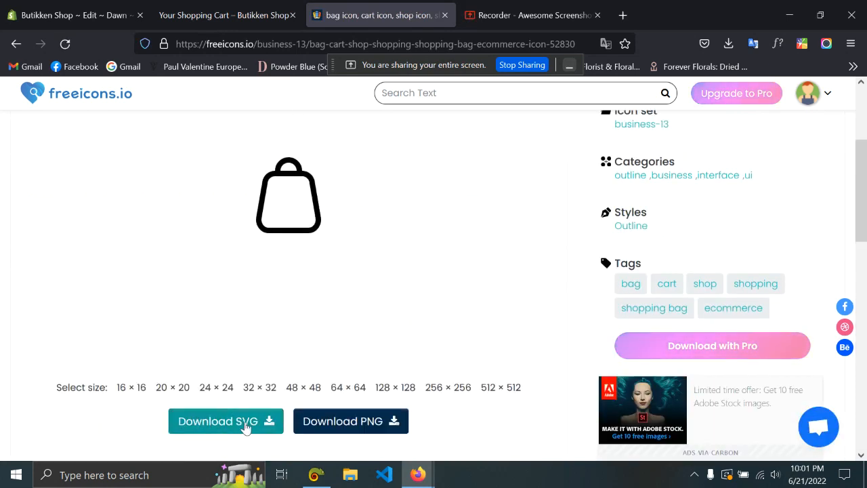
{"action": "left_click", "coordinate": [225, 420]}
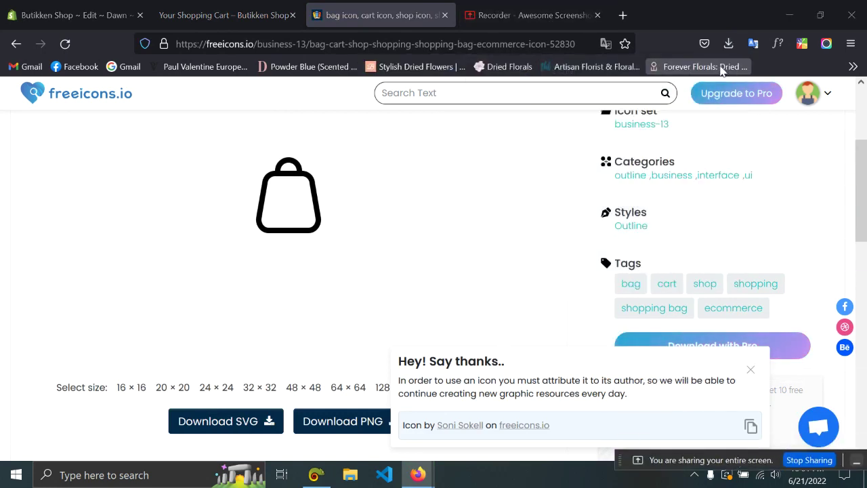
{"action": "left_click", "coordinate": [729, 43]}
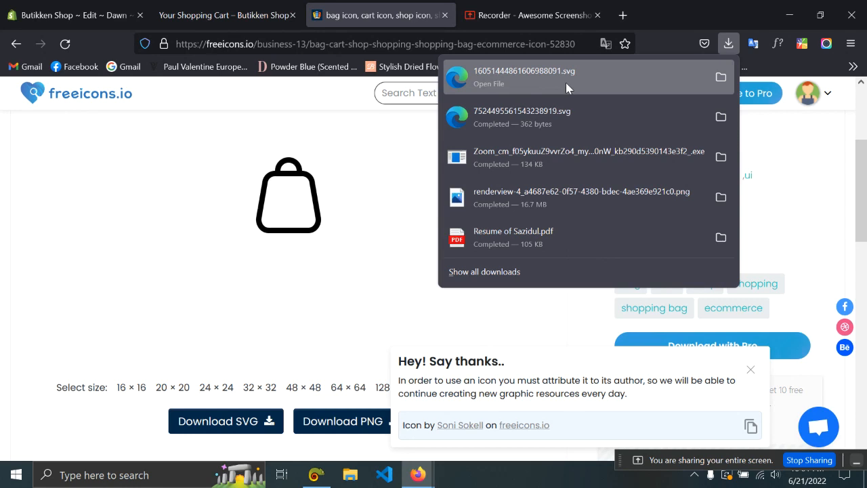
{"action": "mouse_move", "coordinate": [634, 7]}
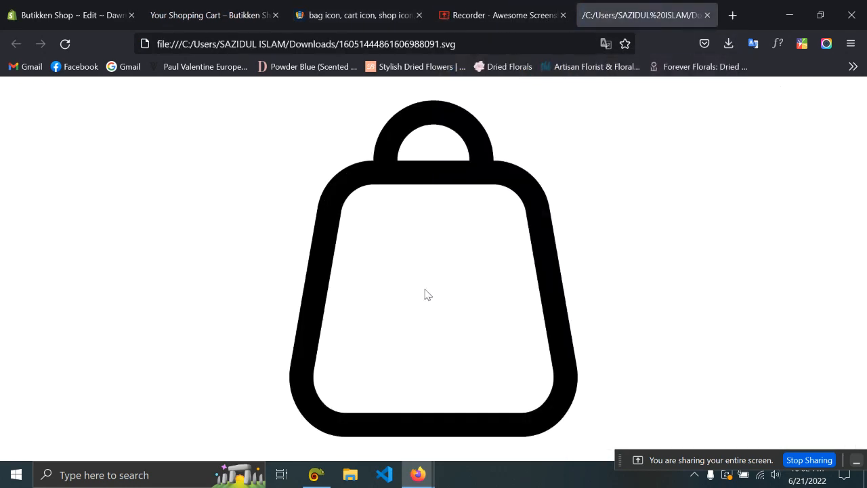
{"action": "mouse_move", "coordinate": [303, 124]}
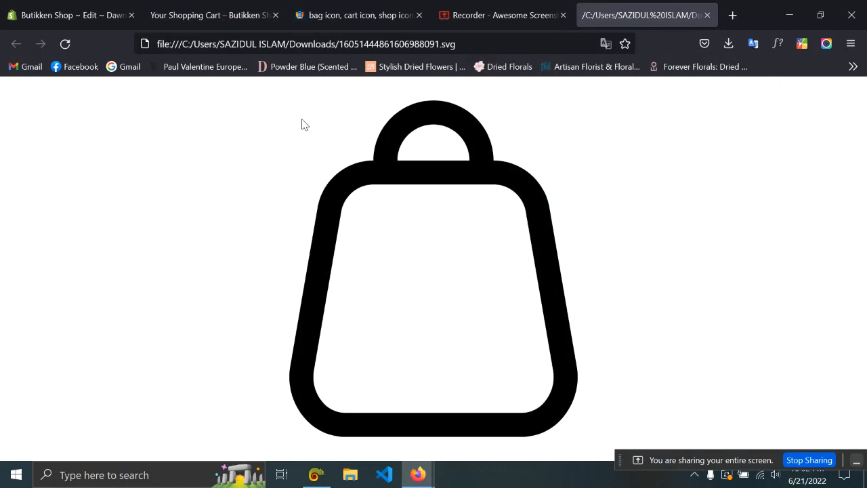
Inspect the downloaded SVG file's markup with Firefox developer tools
{"action": "right_click", "coordinate": [303, 125]}
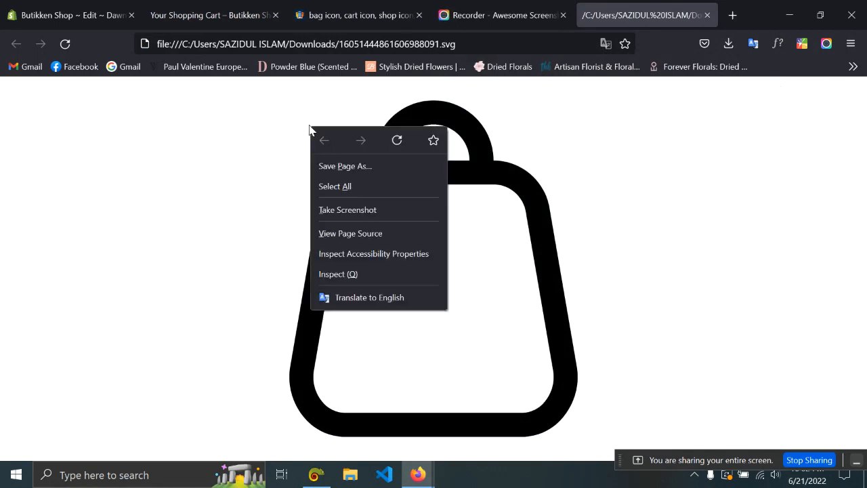
{"action": "mouse_move", "coordinate": [371, 279]}
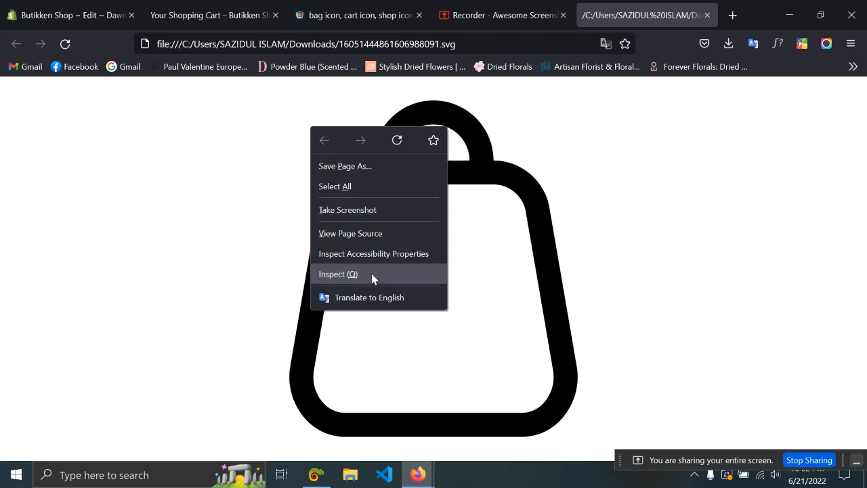
{"action": "left_click", "coordinate": [337, 274]}
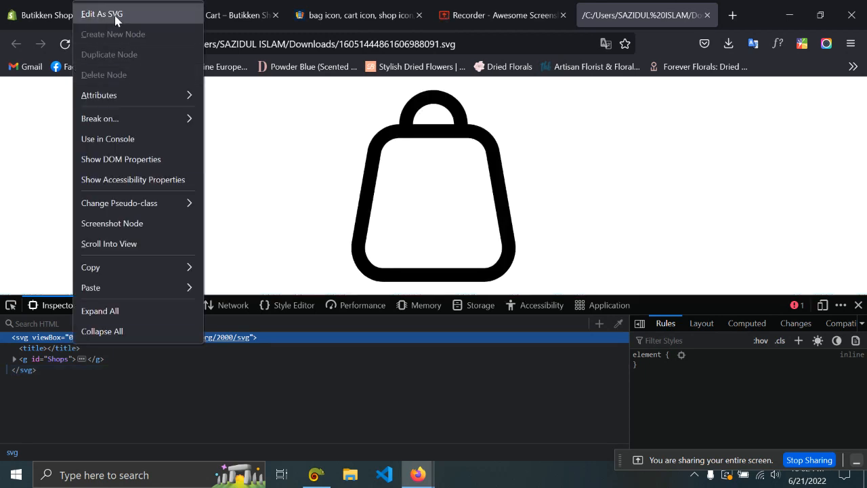
Copy the bag SVG markup via Edit As SVG into icon-cart.liquid
{"action": "left_click", "coordinate": [102, 13]}
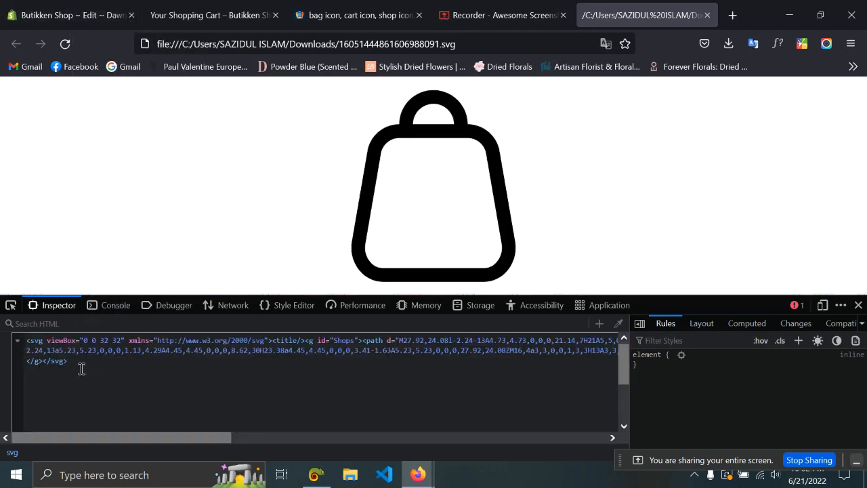
{"action": "right_click", "coordinate": [80, 352]}
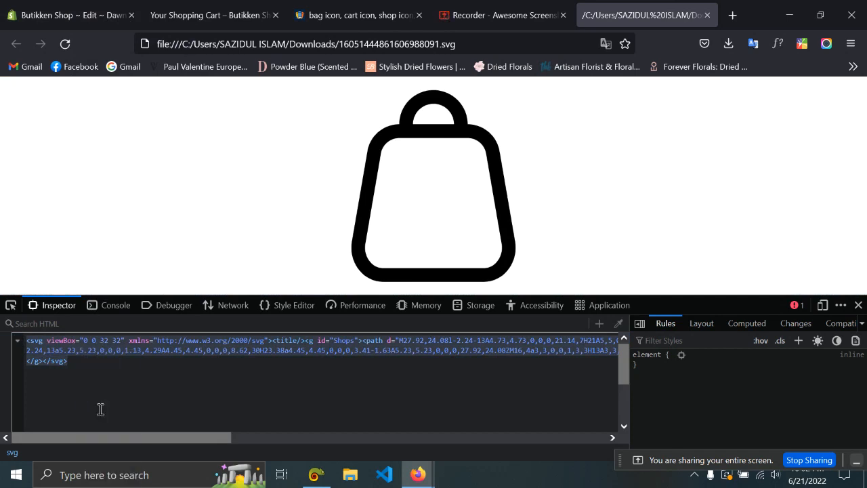
{"action": "left_click", "coordinate": [68, 15]}
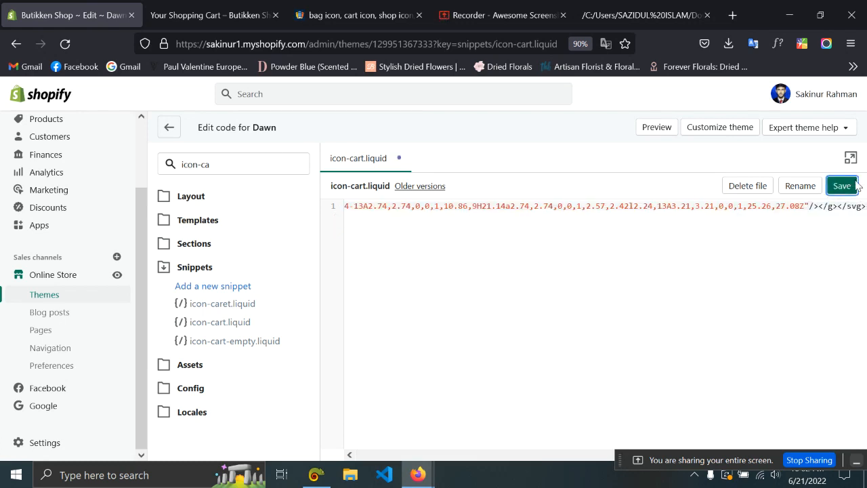
Save icon-cart.liquid and recheck the storefront header icon
{"action": "left_click", "coordinate": [214, 15]}
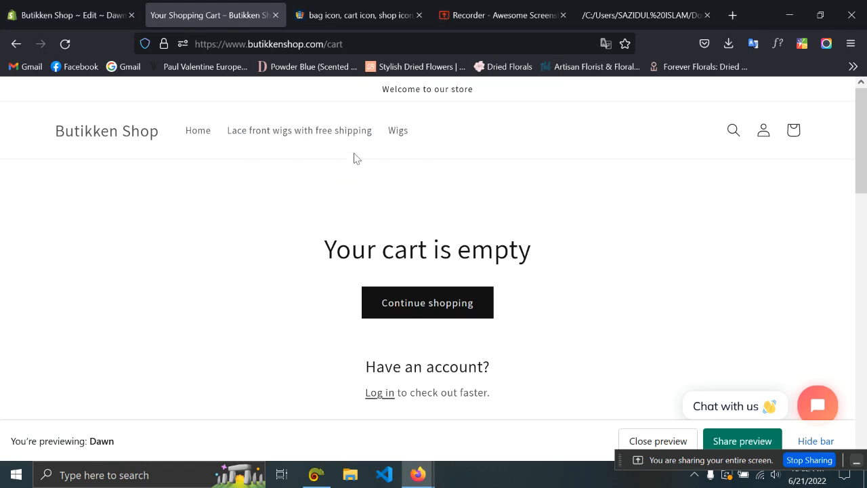
{"action": "left_click", "coordinate": [792, 130]}
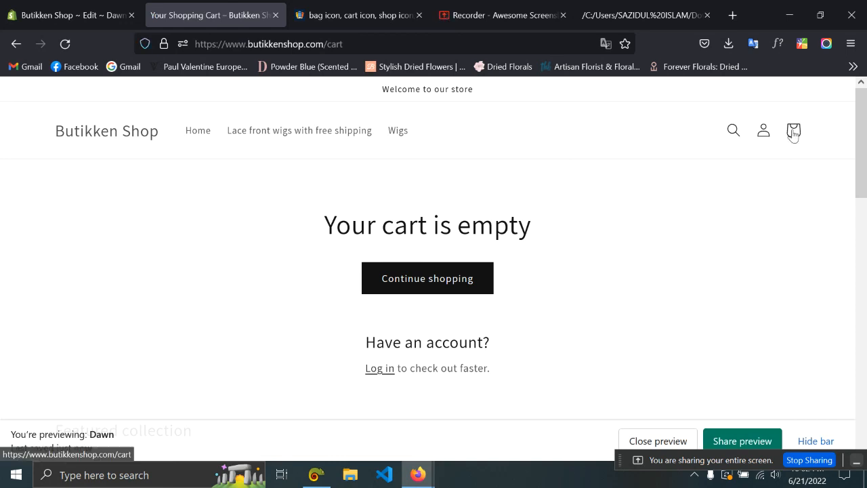
{"action": "left_click", "coordinate": [71, 15]}
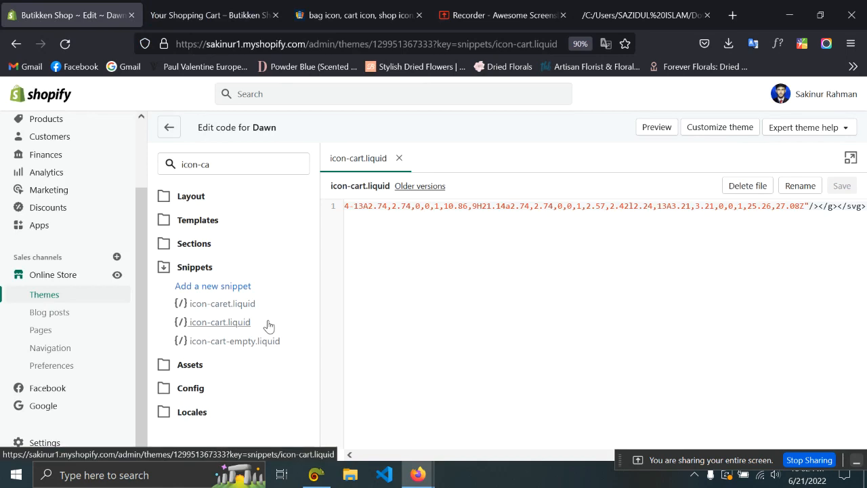
{"action": "mouse_move", "coordinate": [222, 303]}
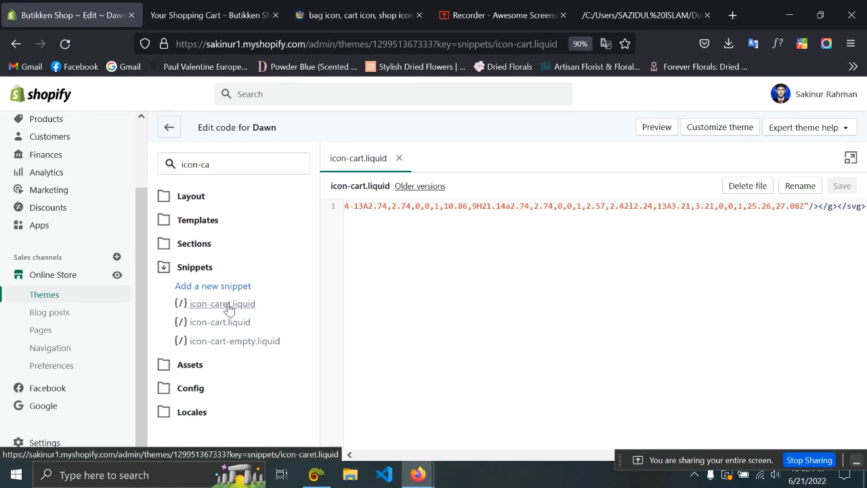
Paste the bag SVG into icon-caret.liquid, save it, and refresh the storefront cart
{"action": "left_click", "coordinate": [222, 304]}
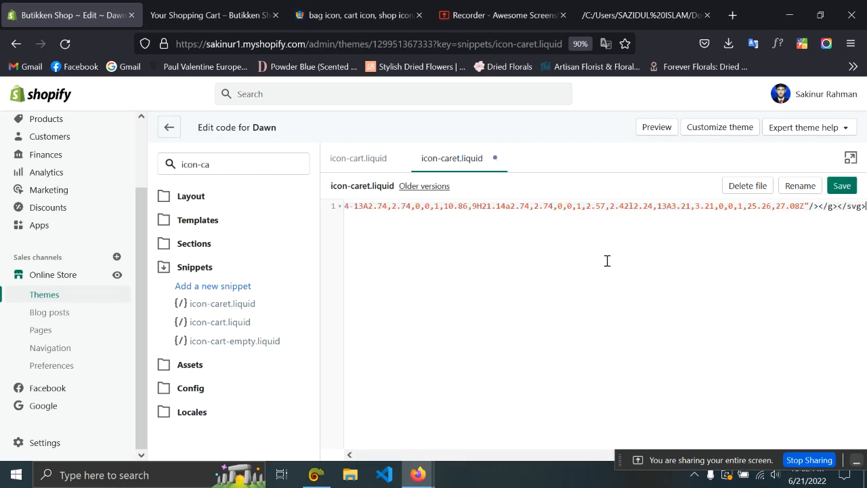
{"action": "left_click", "coordinate": [843, 185]}
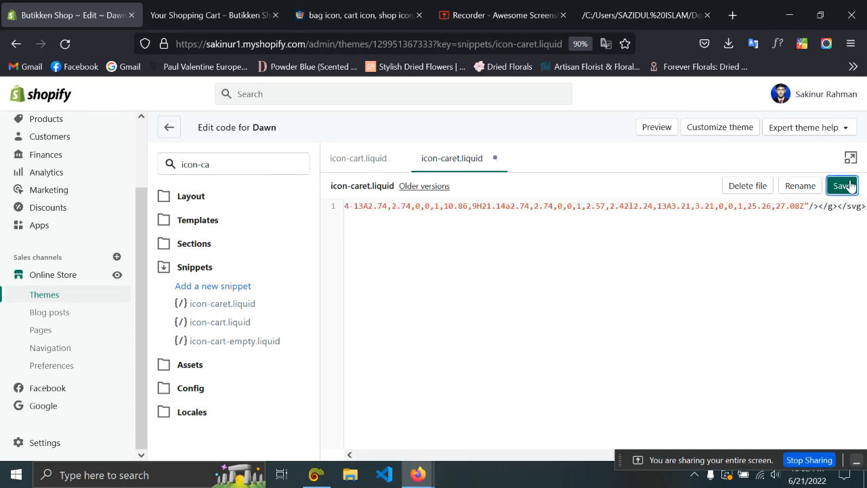
{"action": "left_click", "coordinate": [214, 15]}
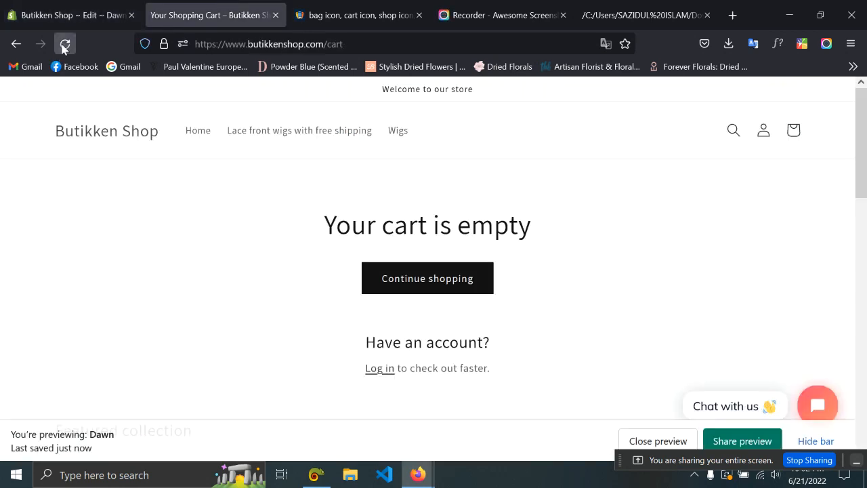
{"action": "left_click", "coordinate": [65, 44]}
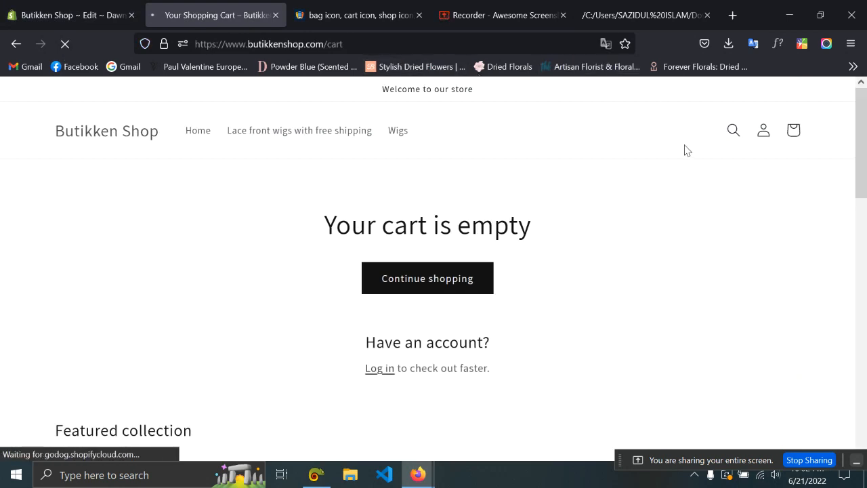
{"action": "left_click", "coordinate": [68, 15]}
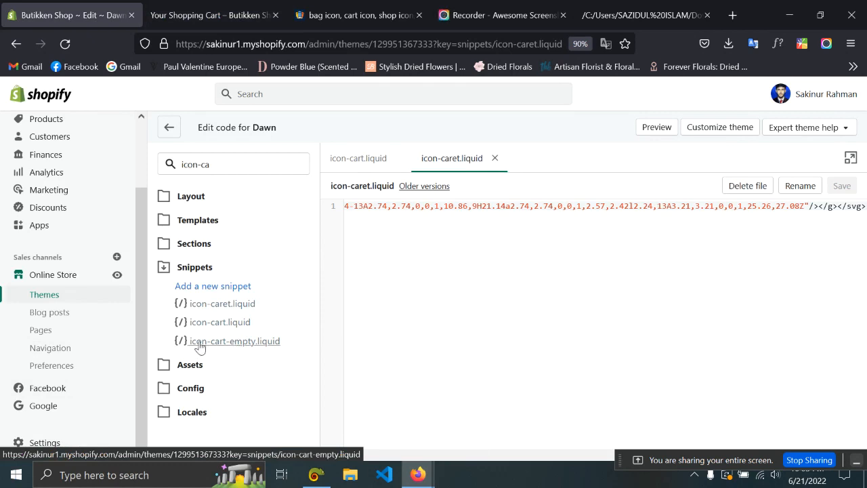
{"action": "mouse_move", "coordinate": [219, 322]}
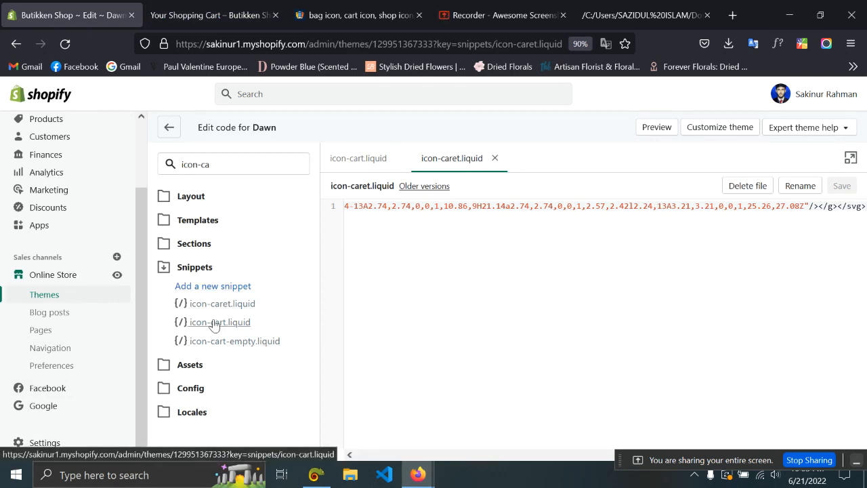
{"action": "mouse_move", "coordinate": [223, 330]}
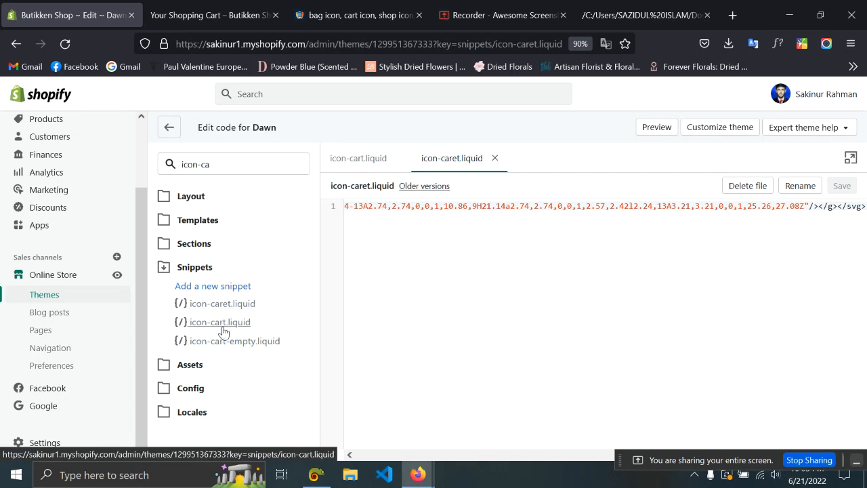
Continue shopping and go to the Water Wave lace front wig product
{"action": "left_click", "coordinate": [214, 15]}
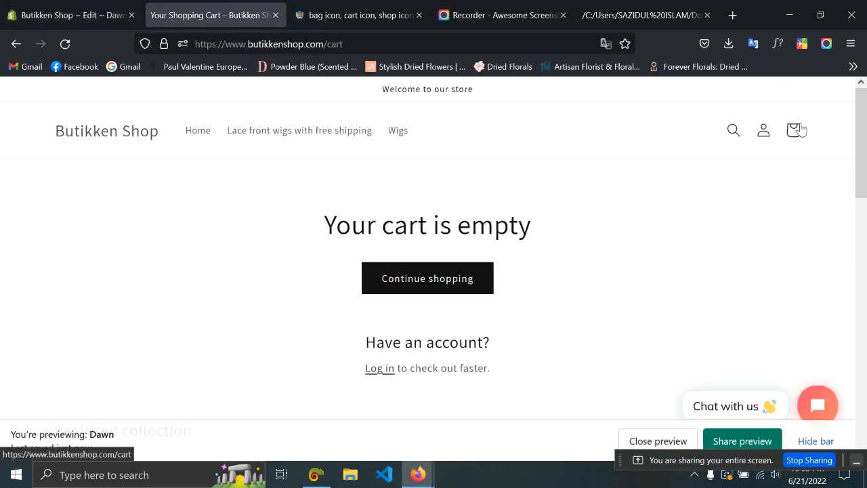
{"action": "mouse_move", "coordinate": [466, 274]}
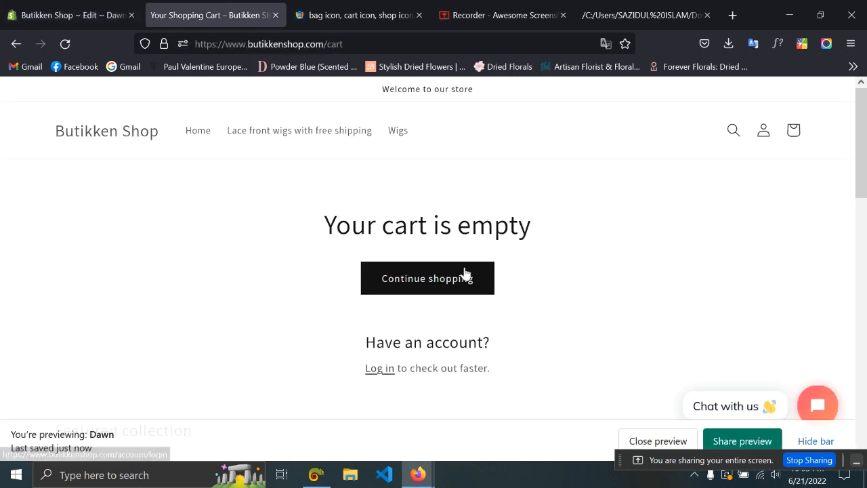
{"action": "left_click", "coordinate": [428, 277]}
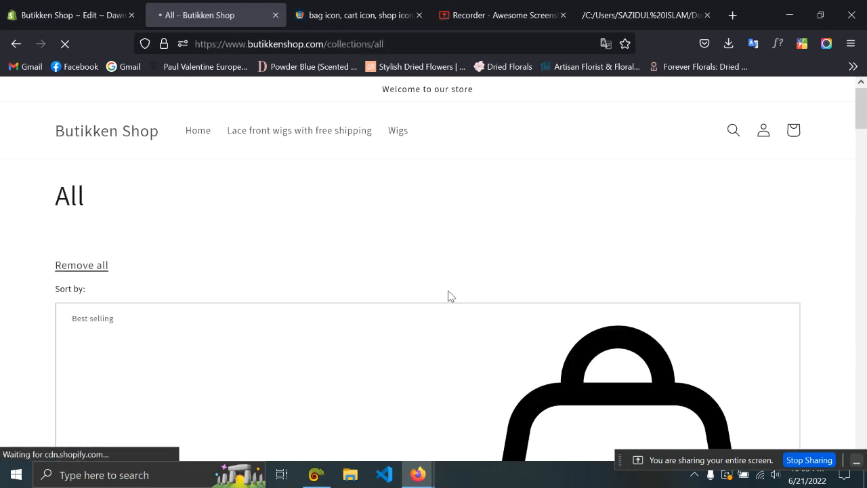
{"action": "scroll", "scroll_direction": "down", "scroll_amount": 3}
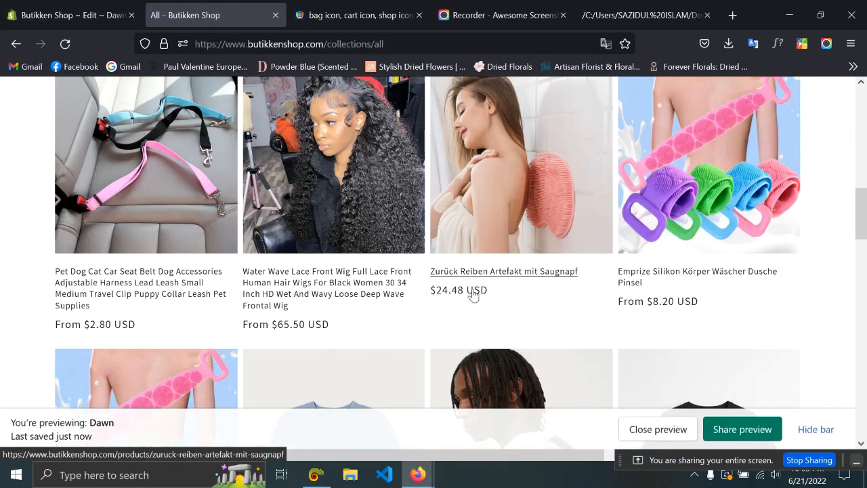
{"action": "scroll", "scroll_direction": "up", "scroll_amount": 3}
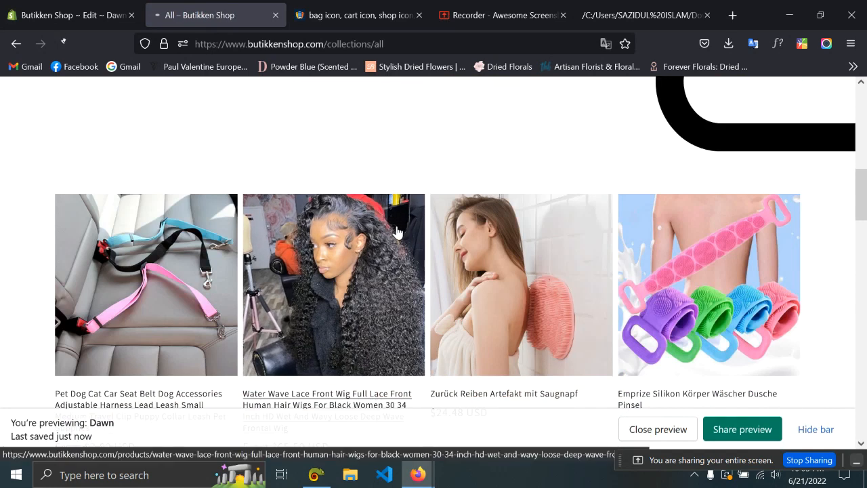
{"action": "left_click", "coordinate": [333, 284]}
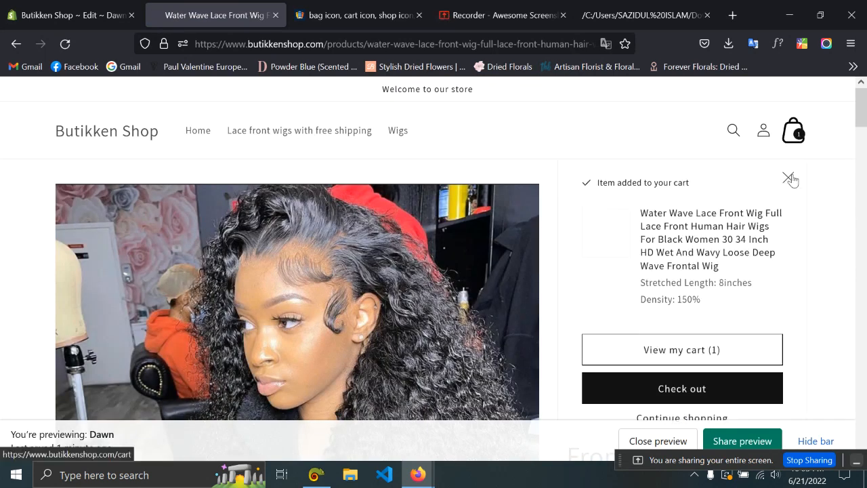
Add the wig to the cart and view the cart page listing it at $65.50
{"action": "left_click", "coordinate": [790, 179]}
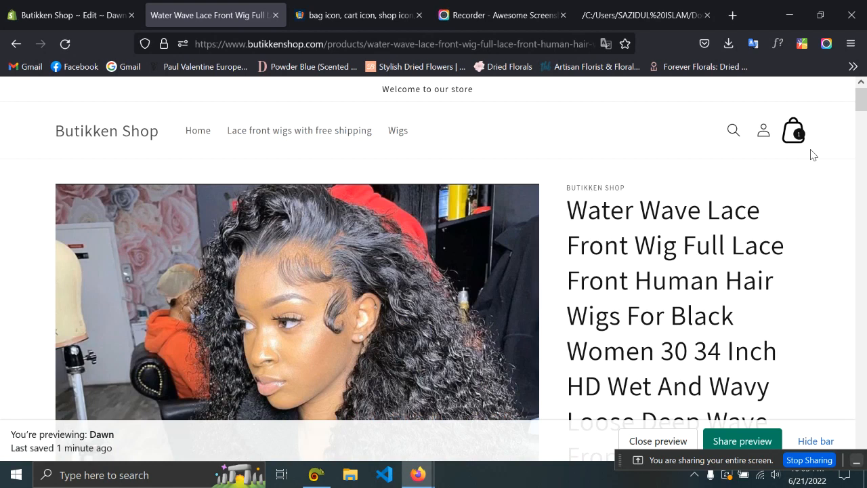
{"action": "left_click", "coordinate": [792, 130]}
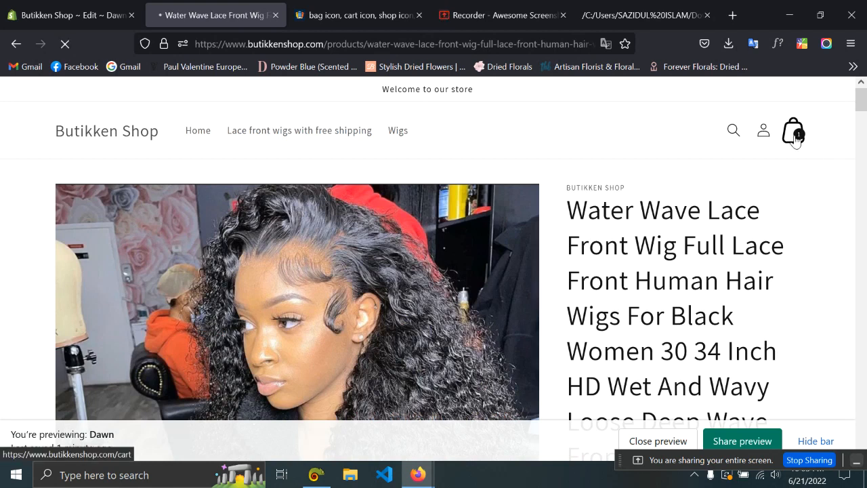
{"action": "left_click", "coordinate": [792, 130]}
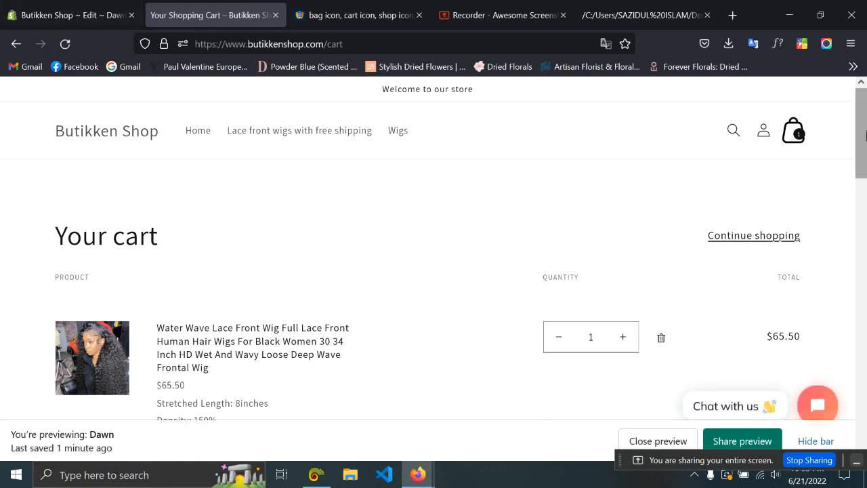
Save icon-cart-empty.liquid with the shopping-bag SVG markup and reload the storefront cart page
{"action": "left_click", "coordinate": [68, 15]}
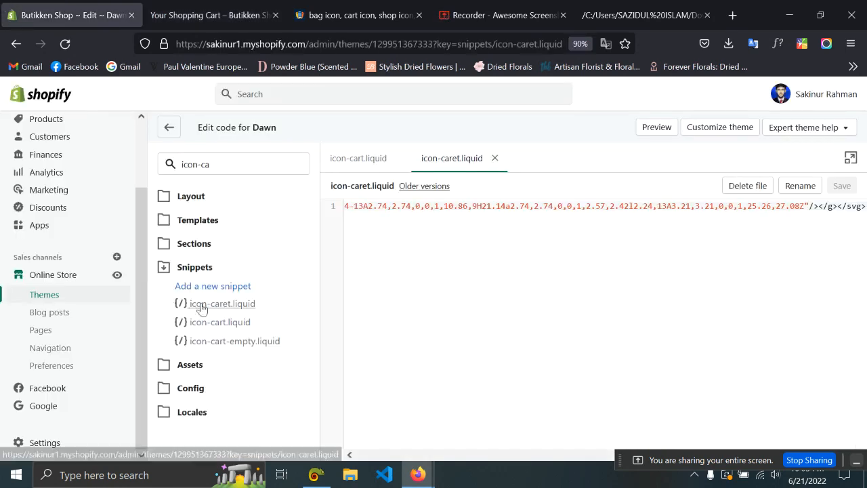
{"action": "mouse_move", "coordinate": [235, 341]}
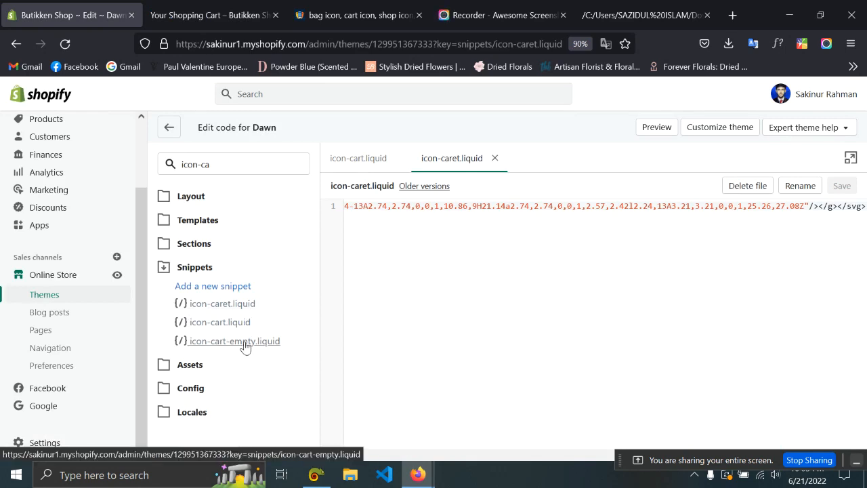
{"action": "left_click", "coordinate": [234, 342]}
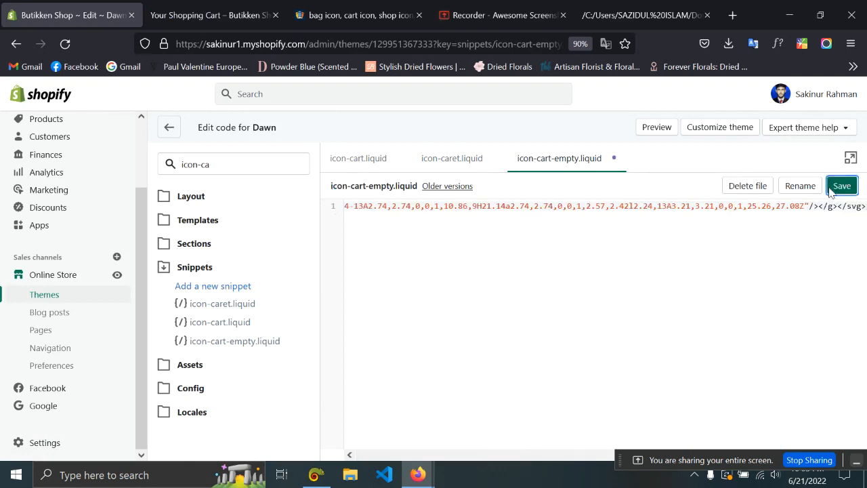
{"action": "left_click", "coordinate": [214, 15]}
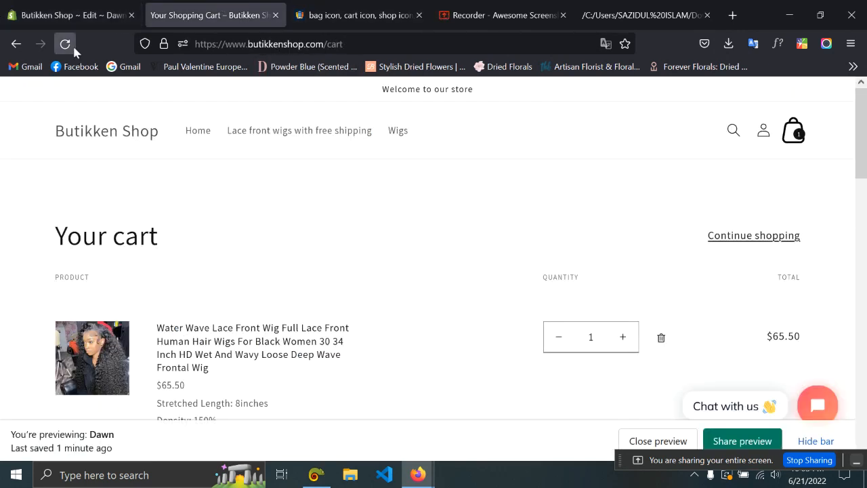
{"action": "left_click", "coordinate": [65, 44]}
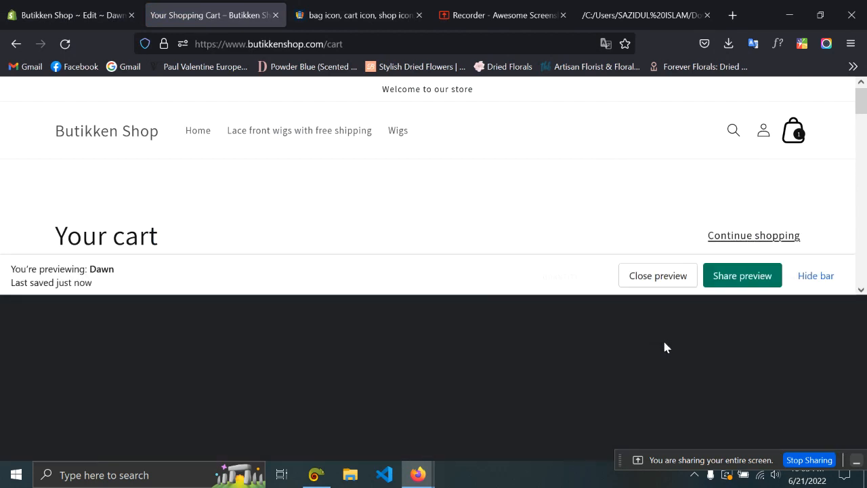
Inspect the header bag icon element with the page inspector's element picker
{"action": "key", "text": "F12"}
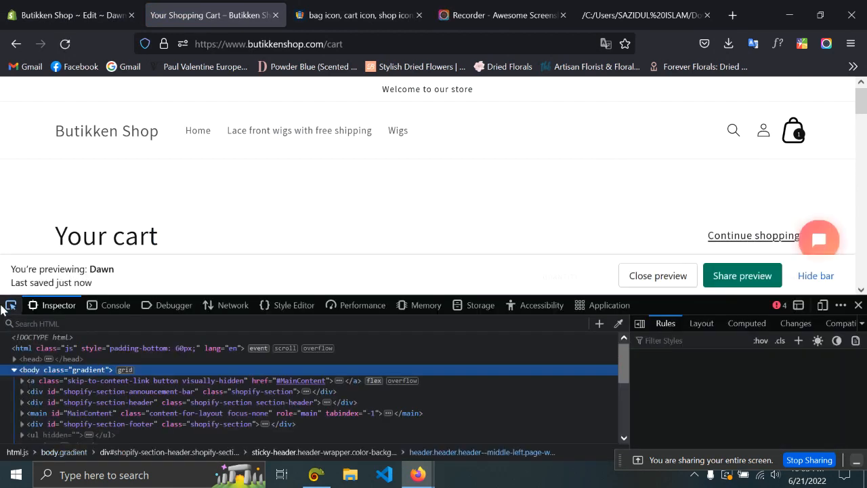
{"action": "left_click", "coordinate": [793, 130]}
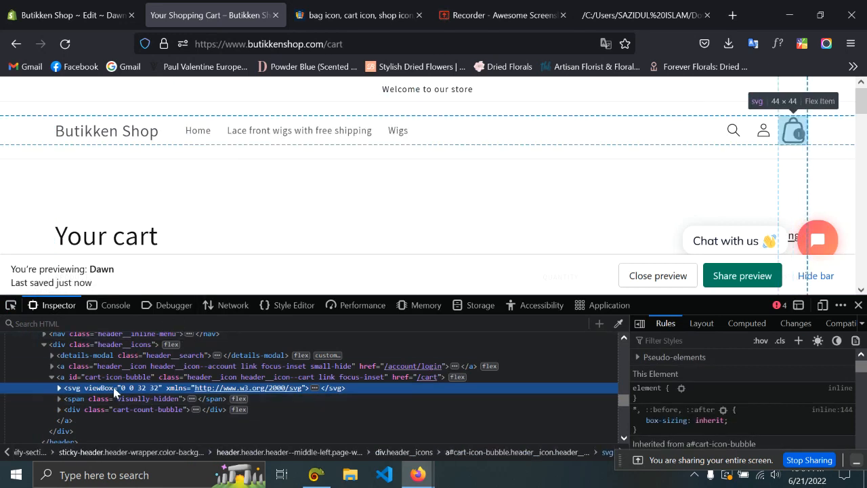
{"action": "left_click", "coordinate": [108, 377]}
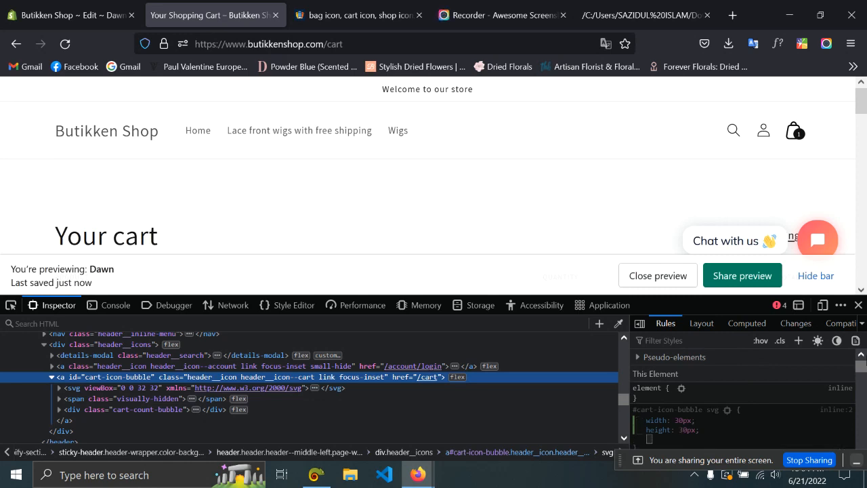
Resize the icon to 20px via a #cart-icon-bubble svg rule and copy that rule
{"action": "double_click", "coordinate": [684, 429]}
{"action": "type", "text": "28"}
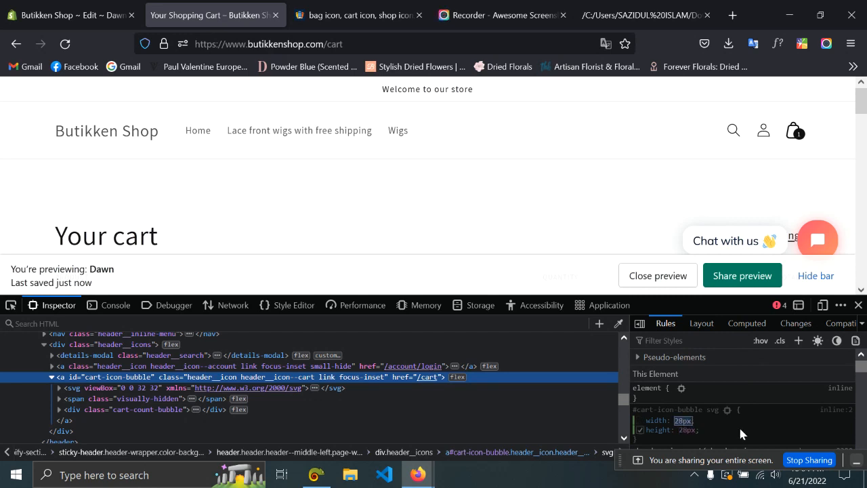
{"action": "right_click", "coordinate": [742, 420]}
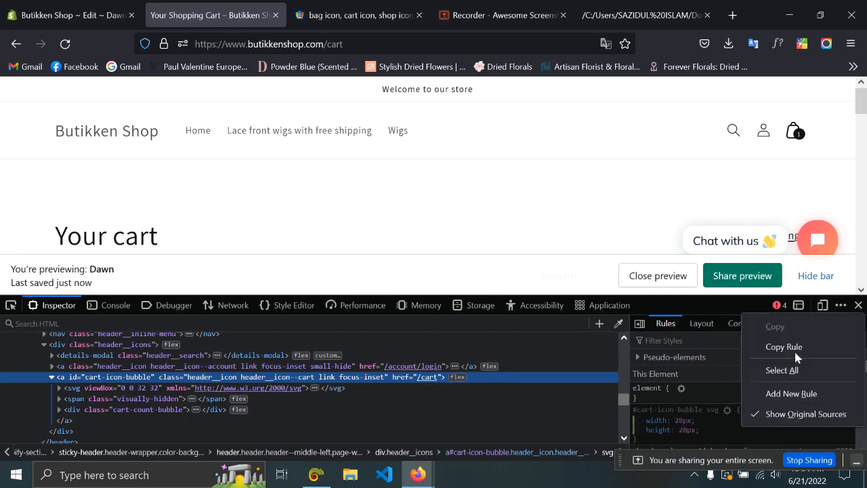
{"action": "left_click", "coordinate": [71, 14]}
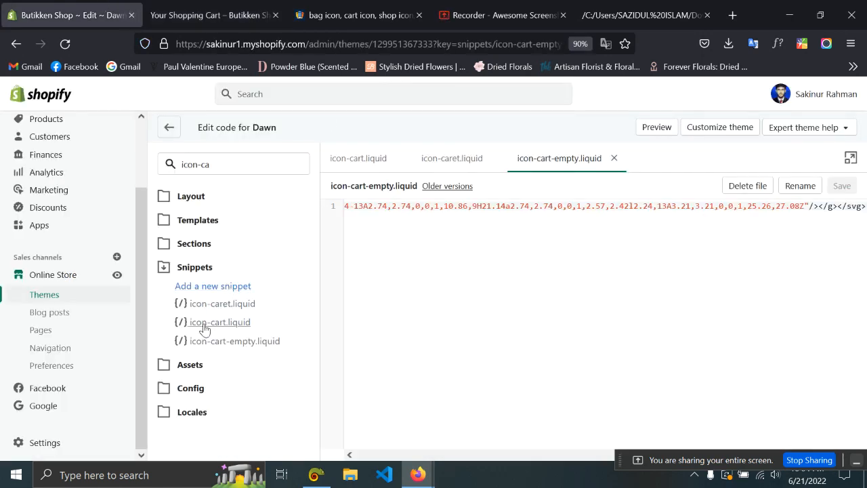
Locate base.css in the theme assets by searching 'base' and open it
{"action": "left_click", "coordinate": [190, 363]}
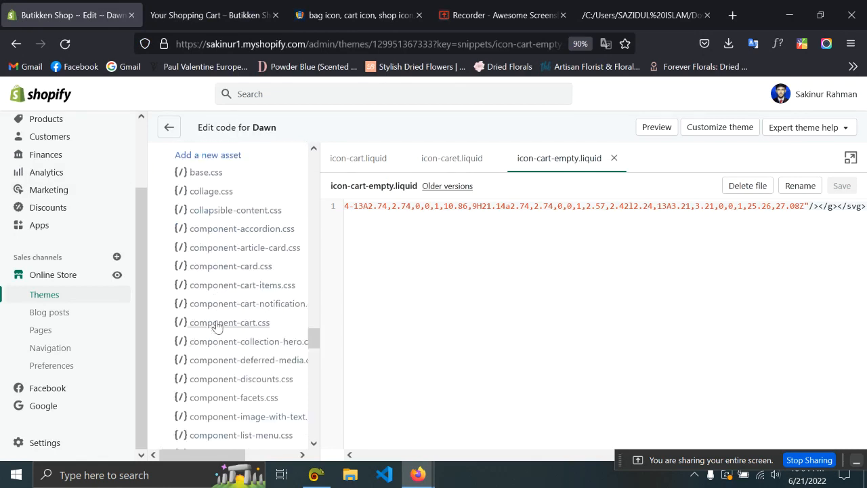
{"action": "scroll", "scroll_direction": "down", "scroll_amount": 3}
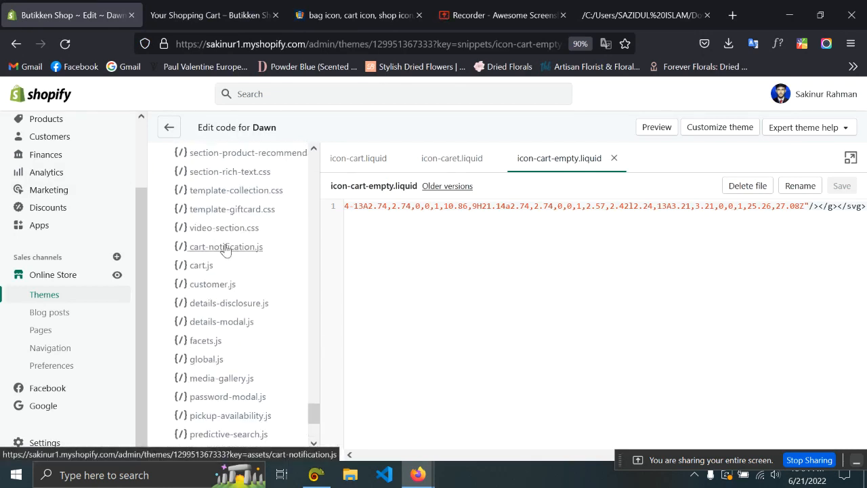
{"action": "scroll", "scroll_direction": "down", "scroll_amount": 3}
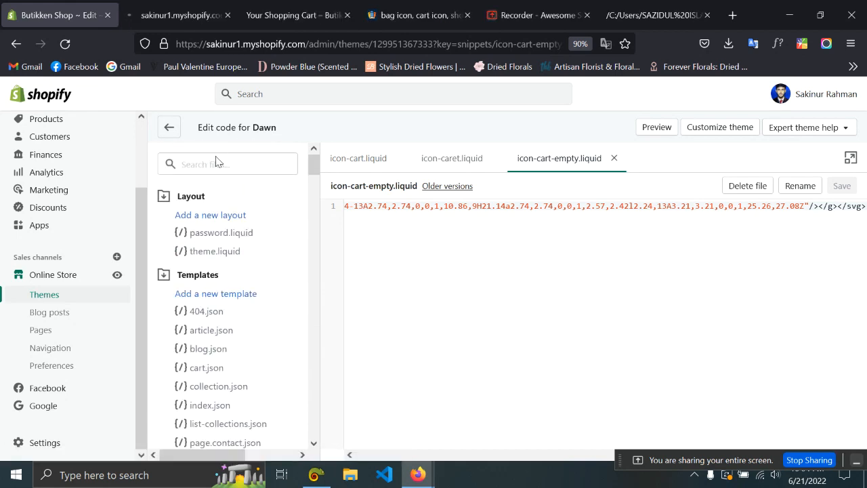
{"action": "type", "text": "b"}
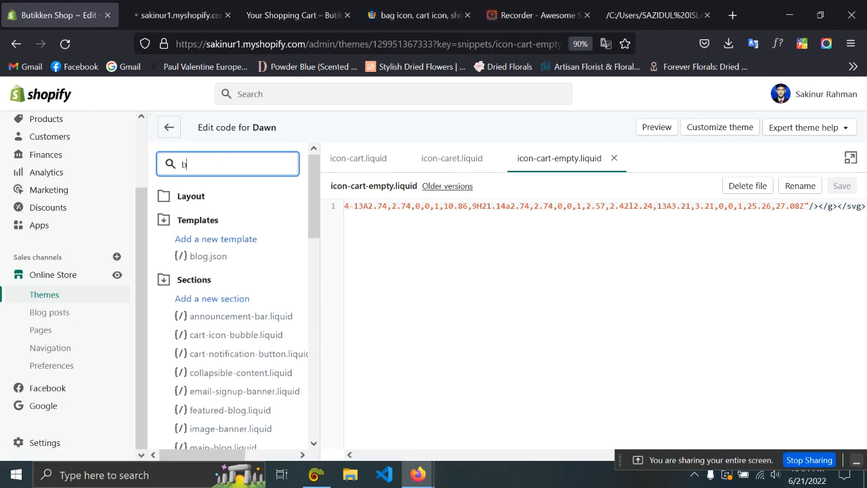
{"action": "type", "text": "ase"}
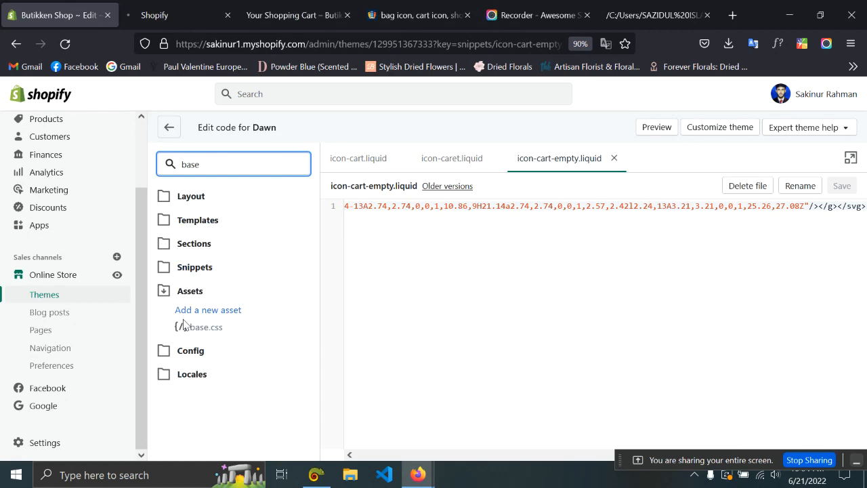
{"action": "left_click", "coordinate": [206, 326]}
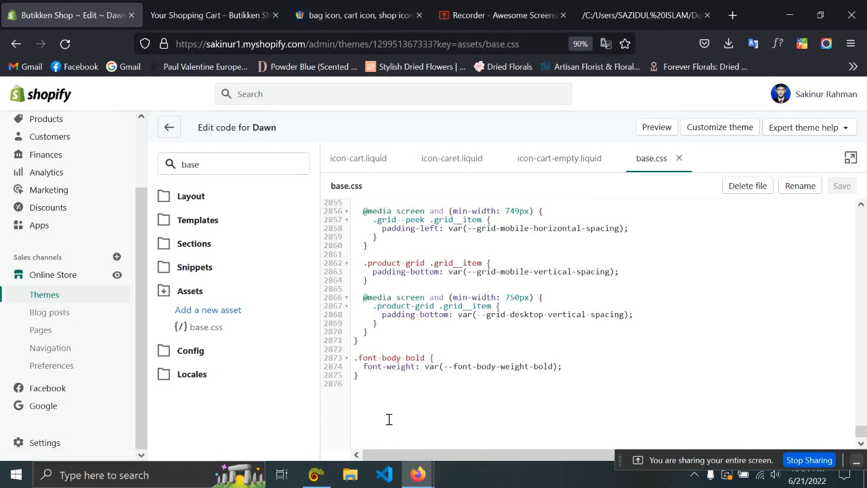
Add the '#cart-icon-bubble svg {' sizing rule at the end of base.css
{"action": "type", "text": "#cart-icon-bubble svg {"}
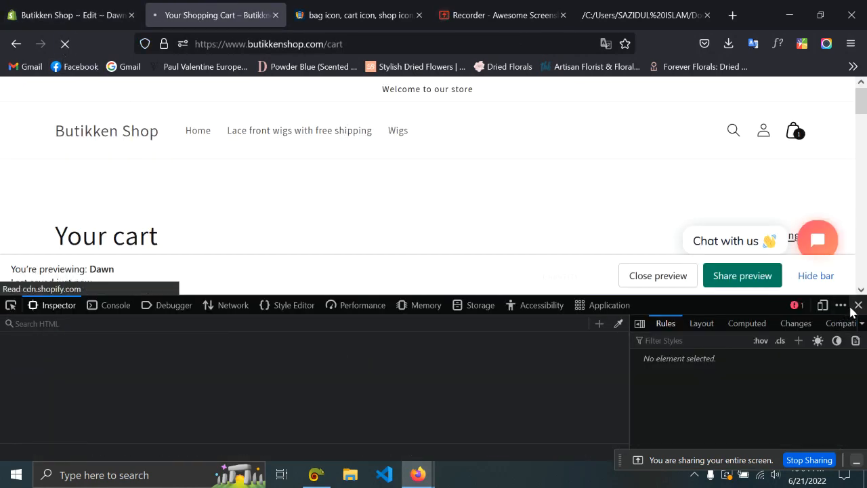
Close DevTools to reveal the resized bag icon, then switch to the Recorder tab
{"action": "left_click", "coordinate": [857, 305]}
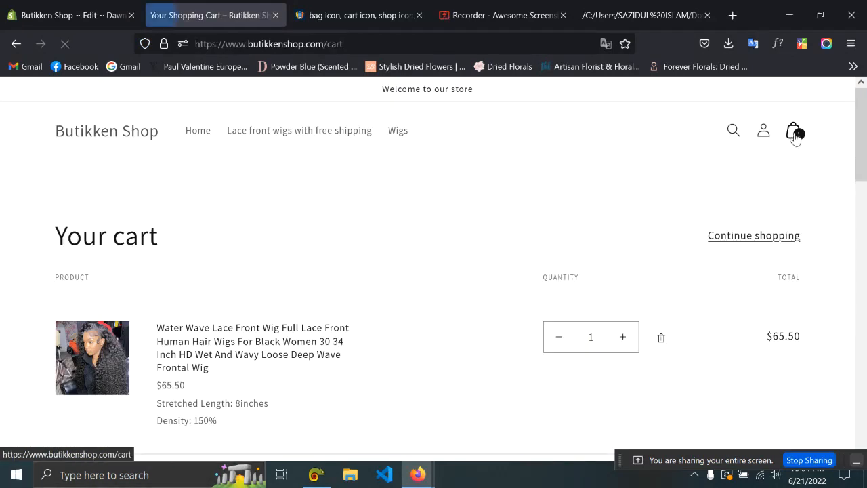
{"action": "mouse_move", "coordinate": [826, 143]}
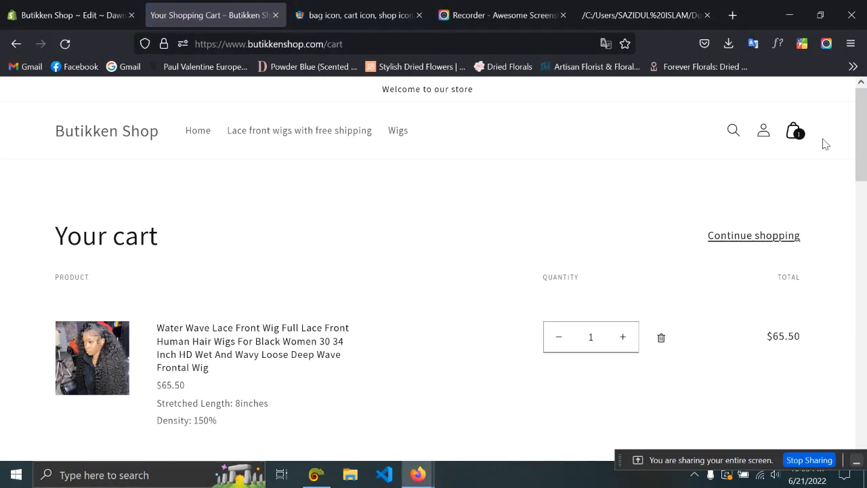
{"action": "left_click", "coordinate": [501, 15]}
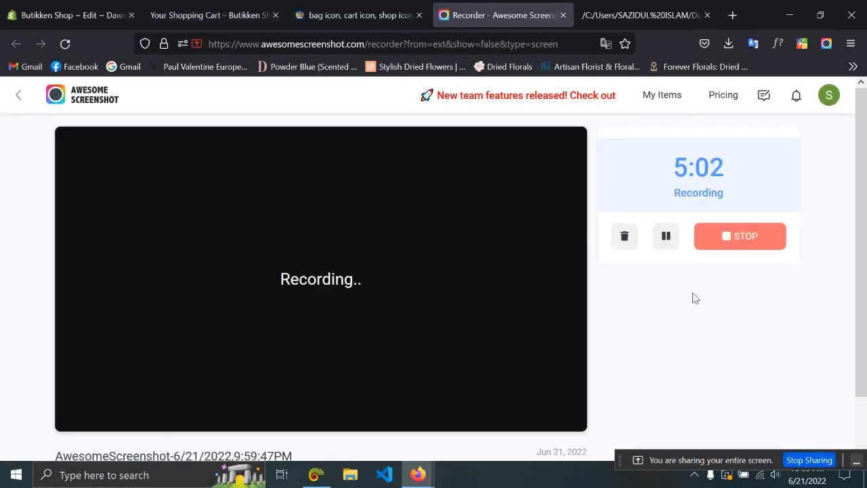